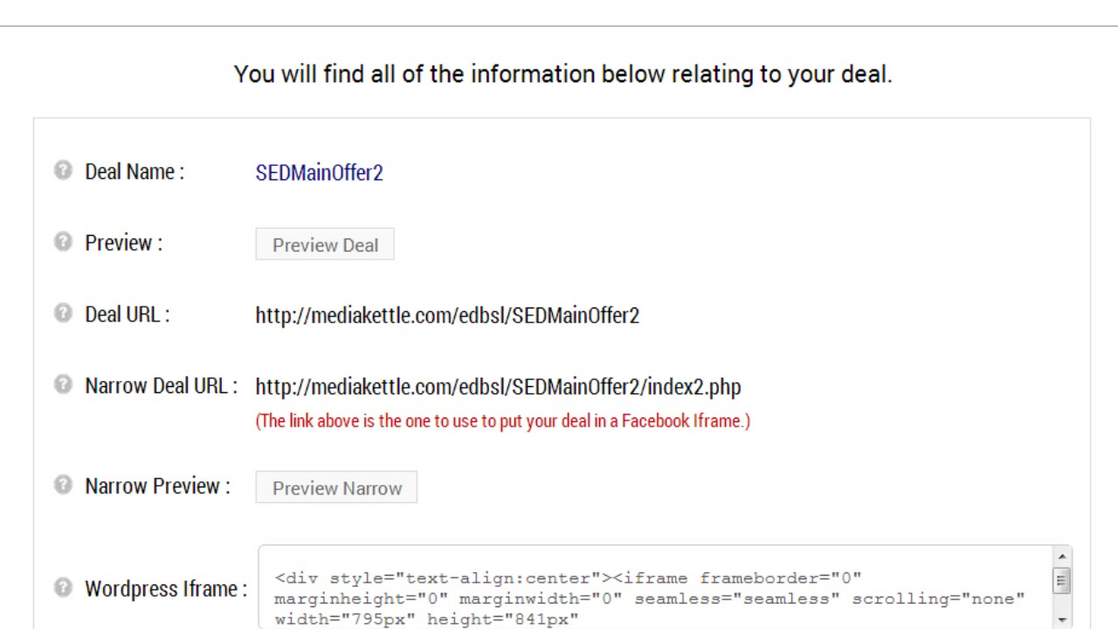
- Scroll the SEDMainOffer2 deal details down to the Pay Success URL
{"action": "scroll", "scroll_direction": "down", "scroll_amount": 3}
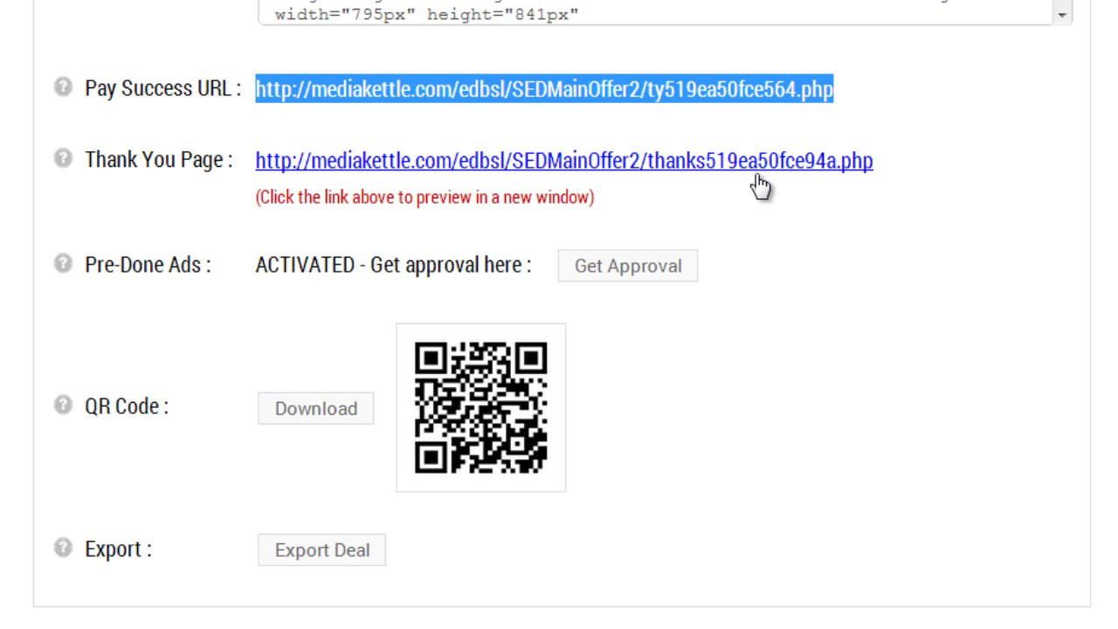
{"action": "mouse_move", "coordinate": [494, 76]}
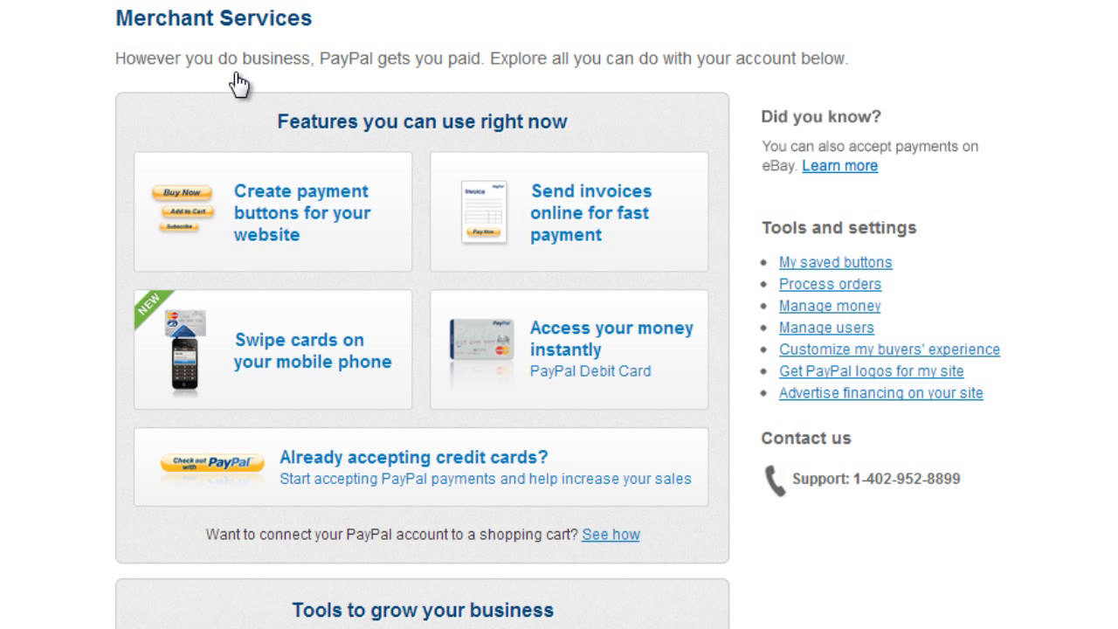
{"action": "mouse_move", "coordinate": [210, 228]}
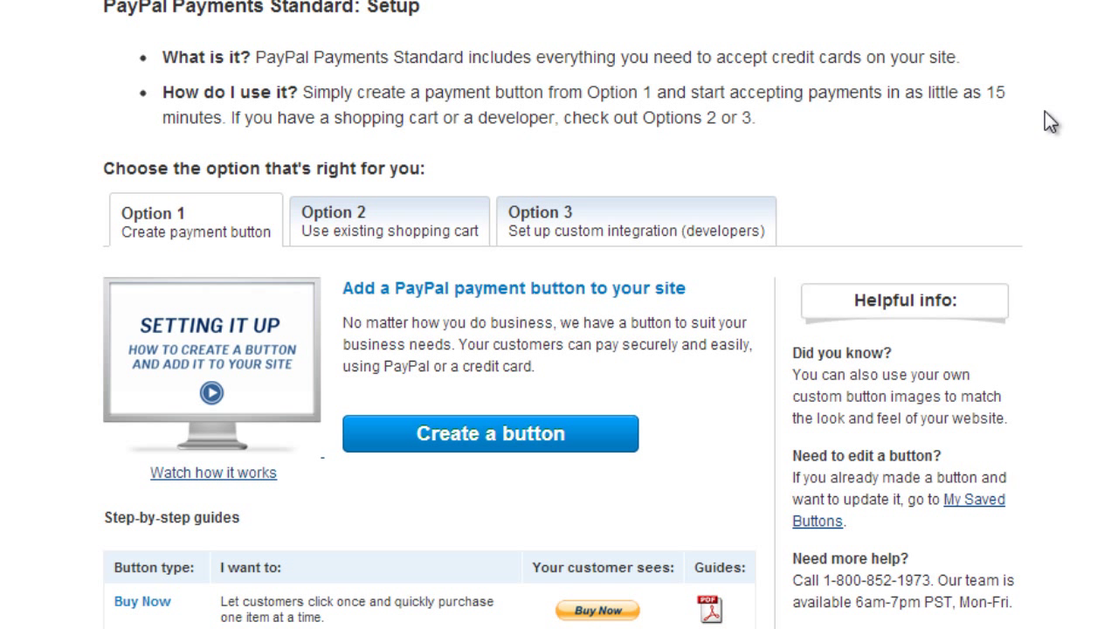
{"action": "mouse_move", "coordinate": [263, 253]}
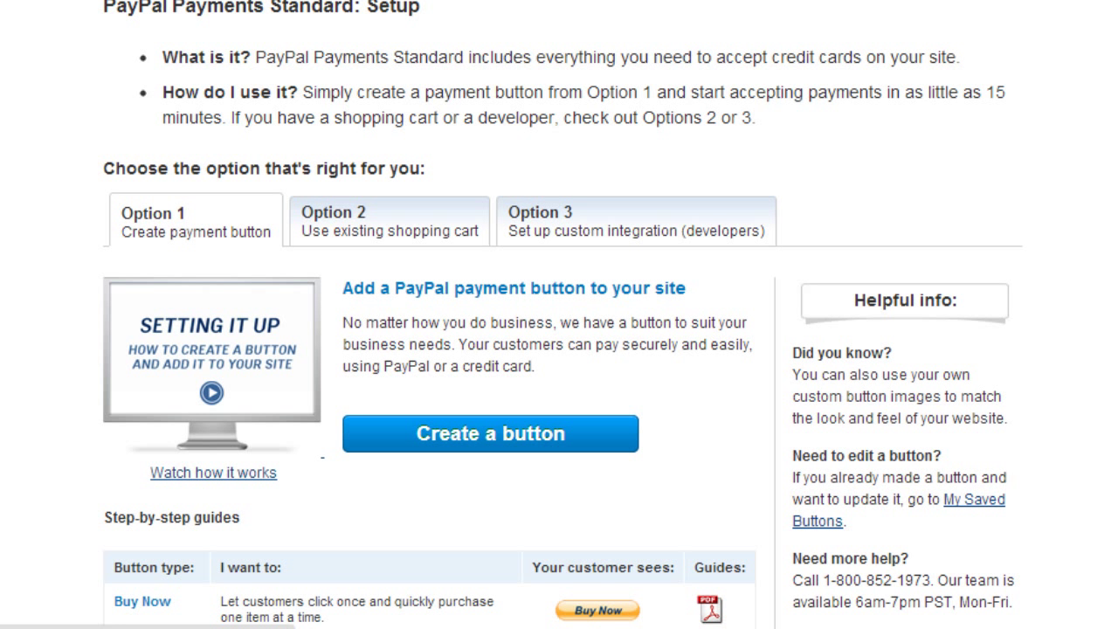
- Create a PayPal Buy Now button with item name 'Surefire Email Delivery' and price 7
{"action": "left_click", "coordinate": [489, 433]}
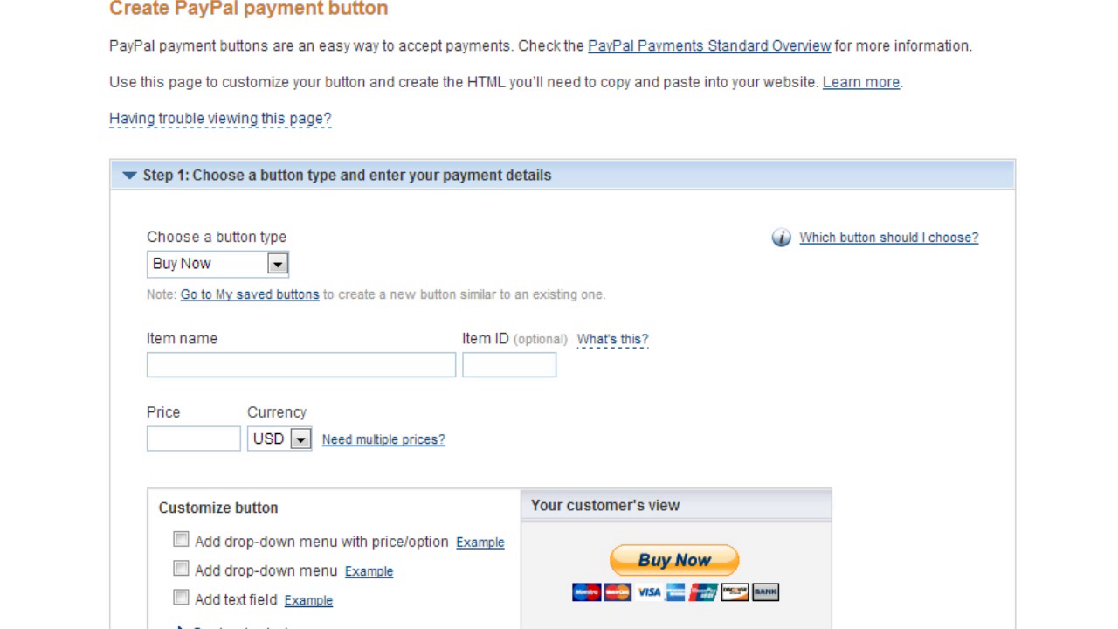
{"action": "scroll", "scroll_direction": "down", "scroll_amount": 3}
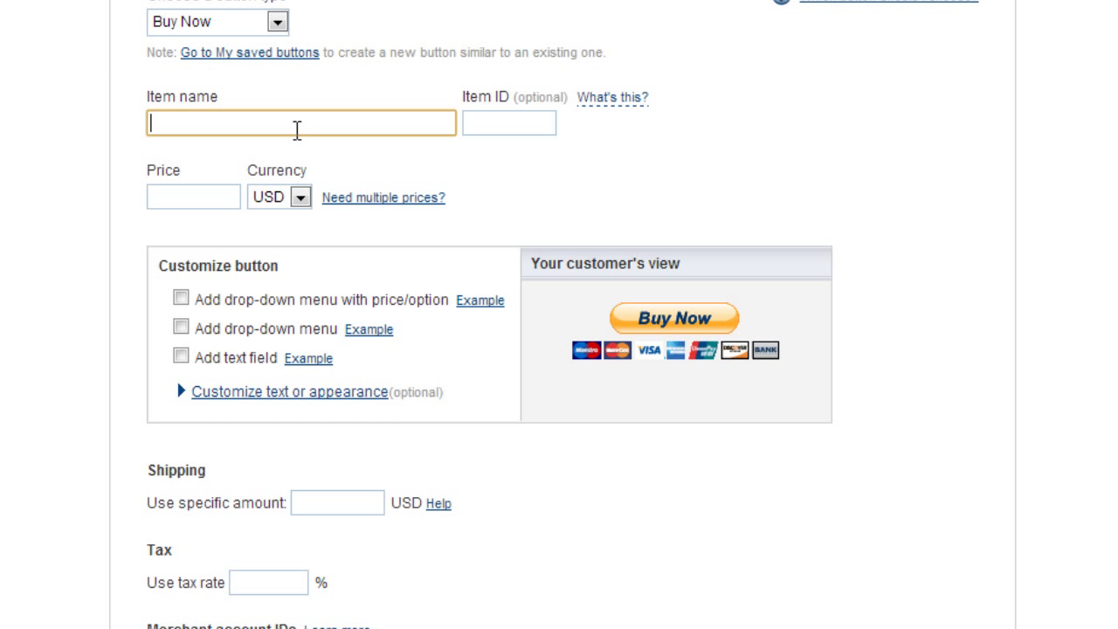
{"action": "type", "text": "Surefire Email Deliver"}
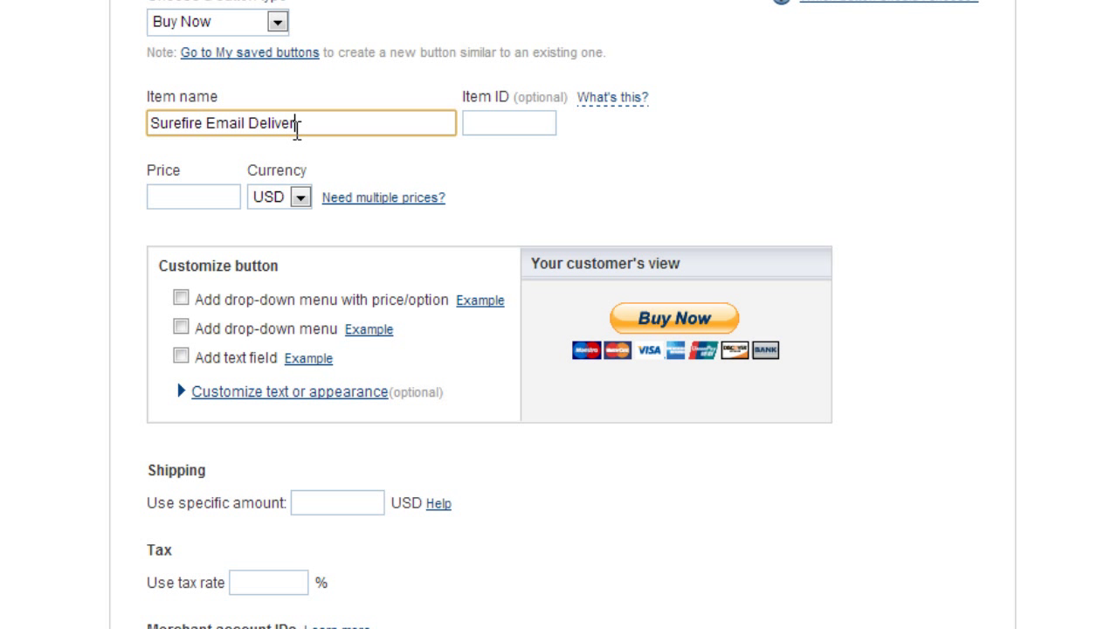
{"action": "left_click", "coordinate": [193, 195]}
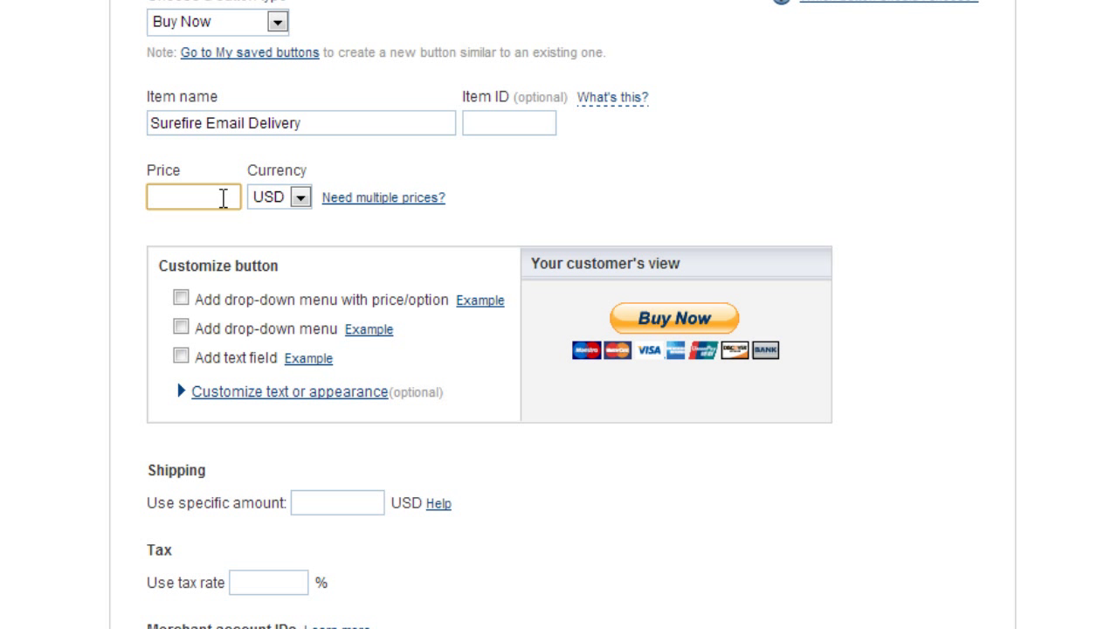
{"action": "type", "text": "7"}
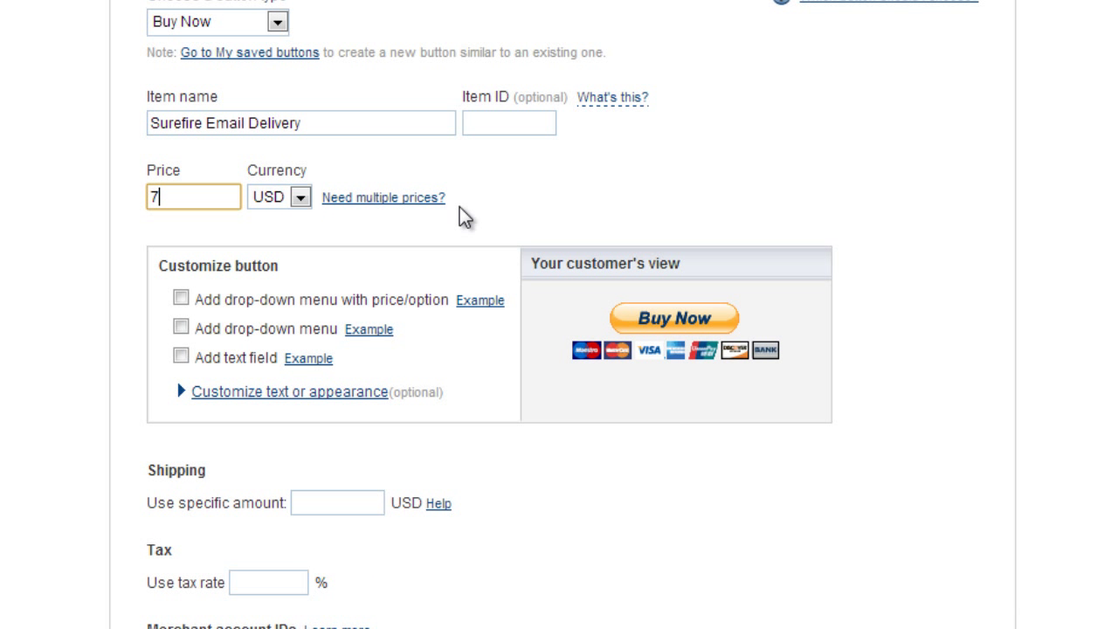
{"action": "scroll", "scroll_direction": "down", "scroll_amount": 3}
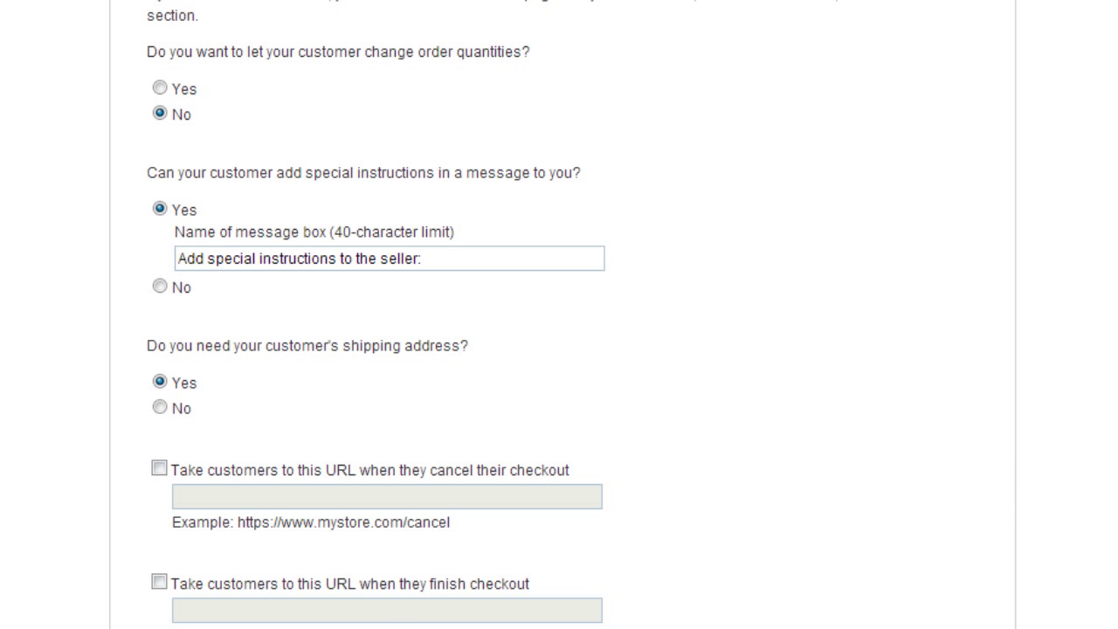
{"action": "scroll", "scroll_direction": "down", "scroll_amount": 3}
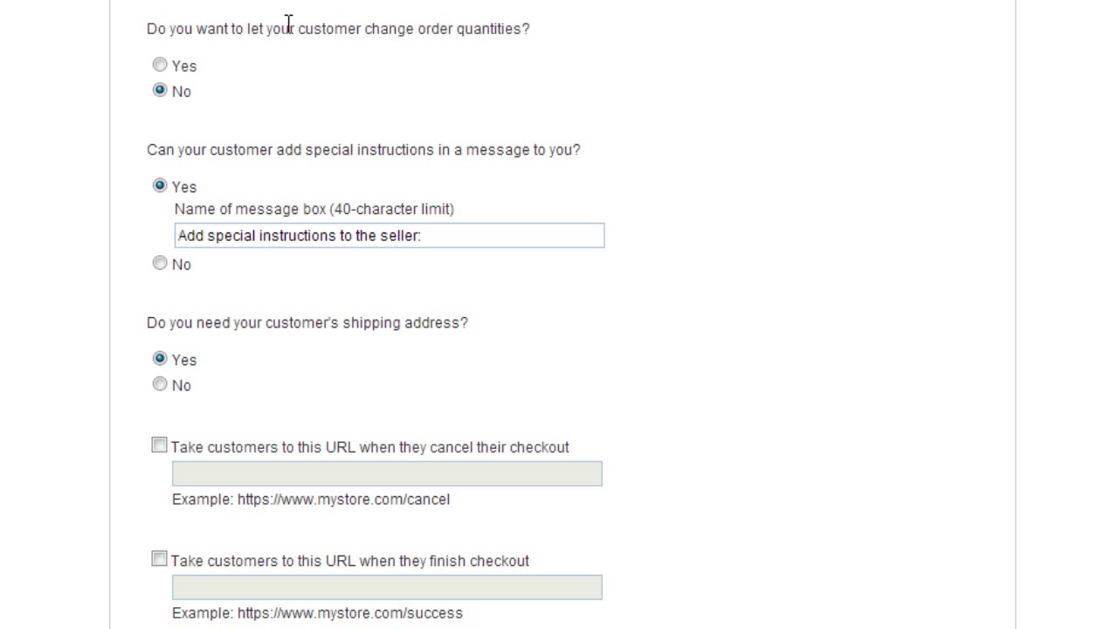
{"action": "mouse_move", "coordinate": [517, 56]}
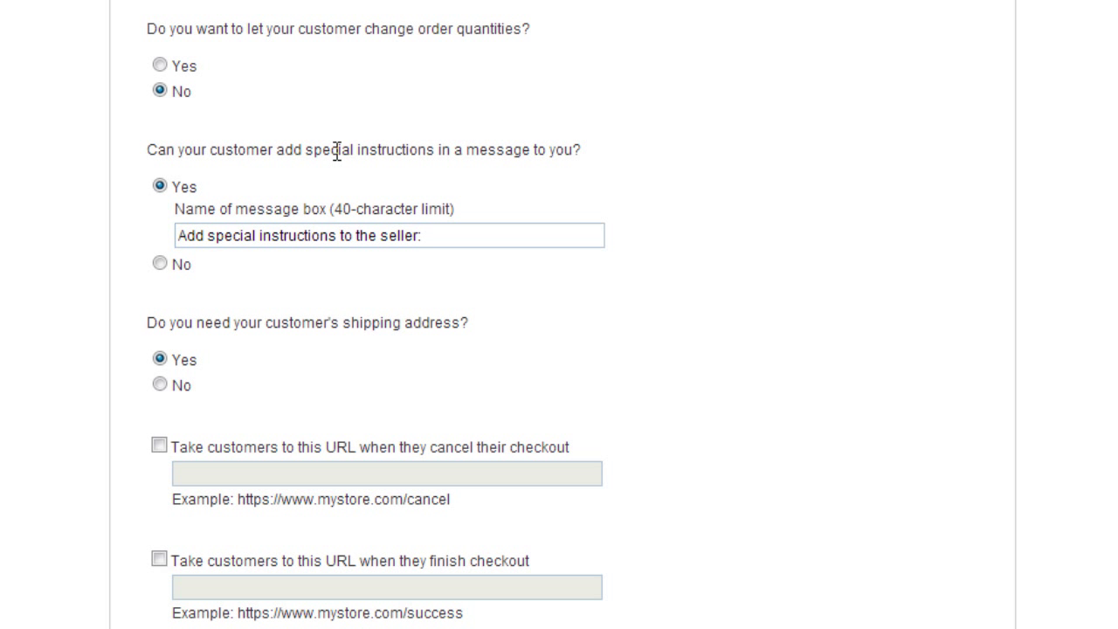
{"action": "mouse_move", "coordinate": [226, 261]}
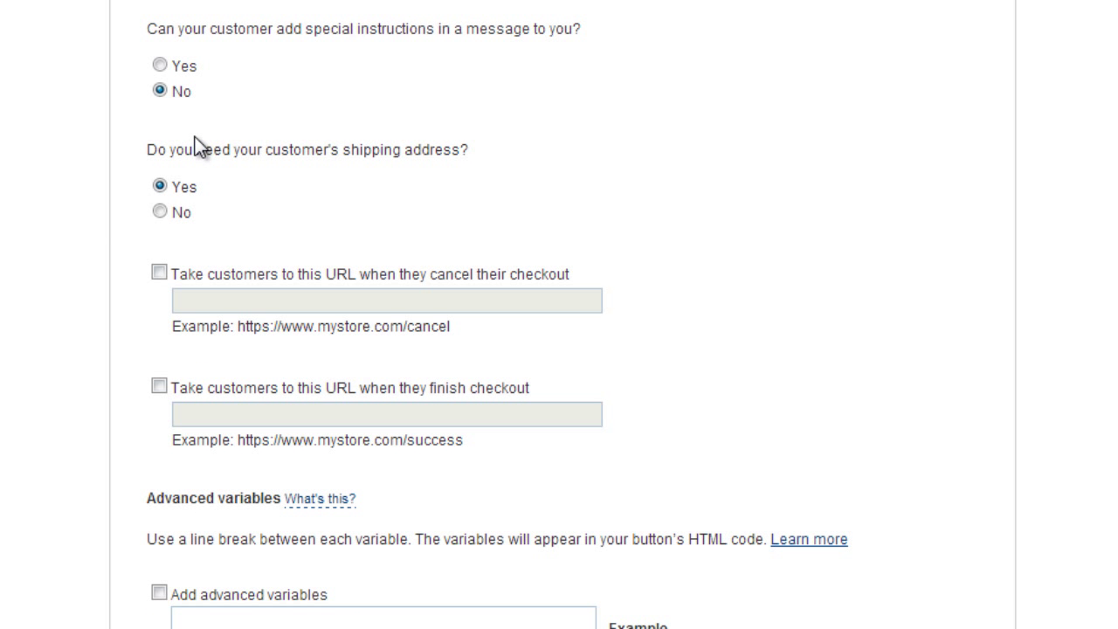
{"action": "mouse_move", "coordinate": [166, 230]}
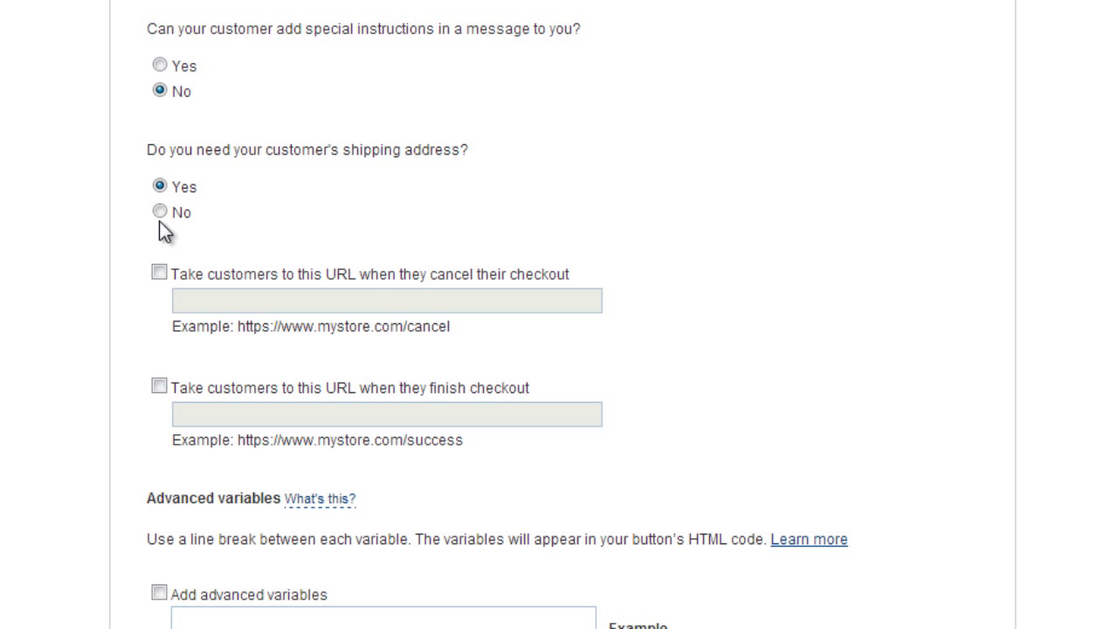
{"action": "scroll", "scroll_direction": "down", "scroll_amount": 3}
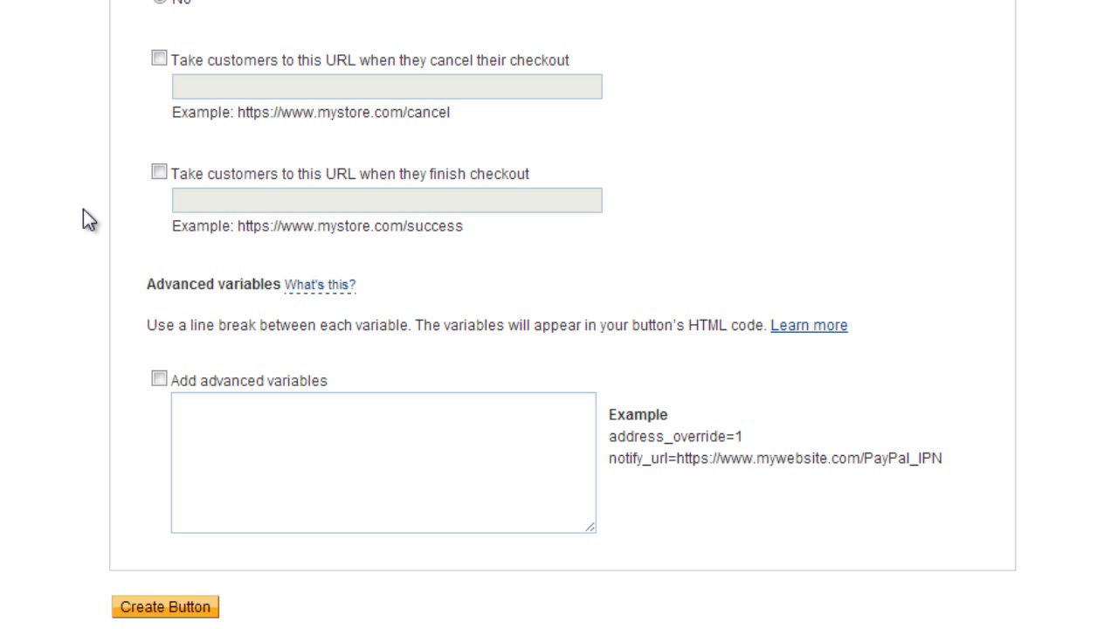
{"action": "left_click", "coordinate": [158, 58]}
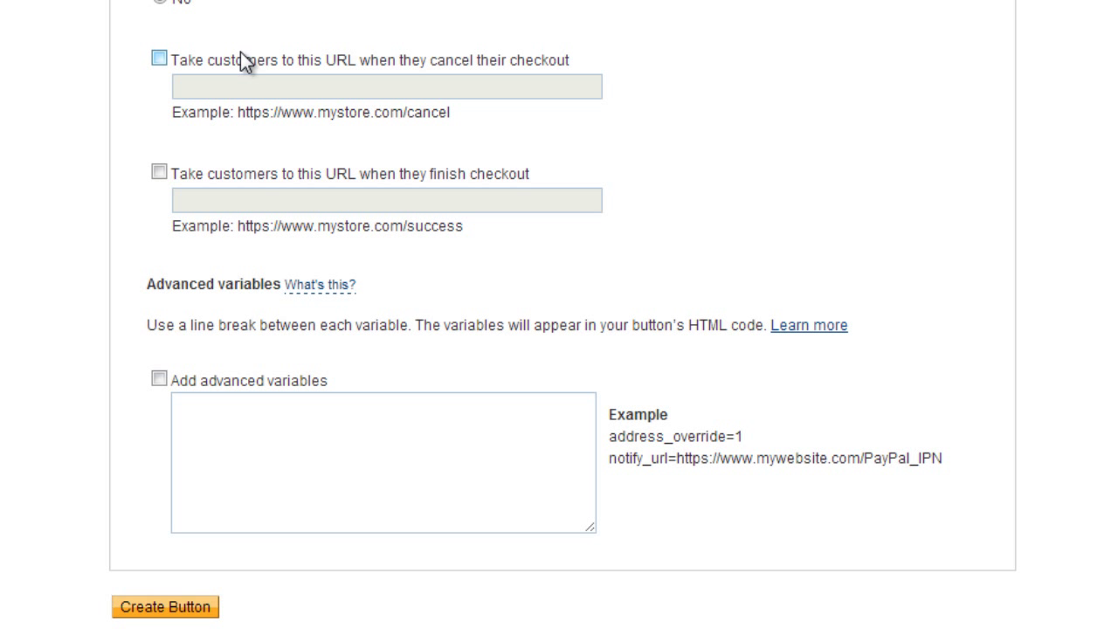
{"action": "mouse_move", "coordinate": [440, 63]}
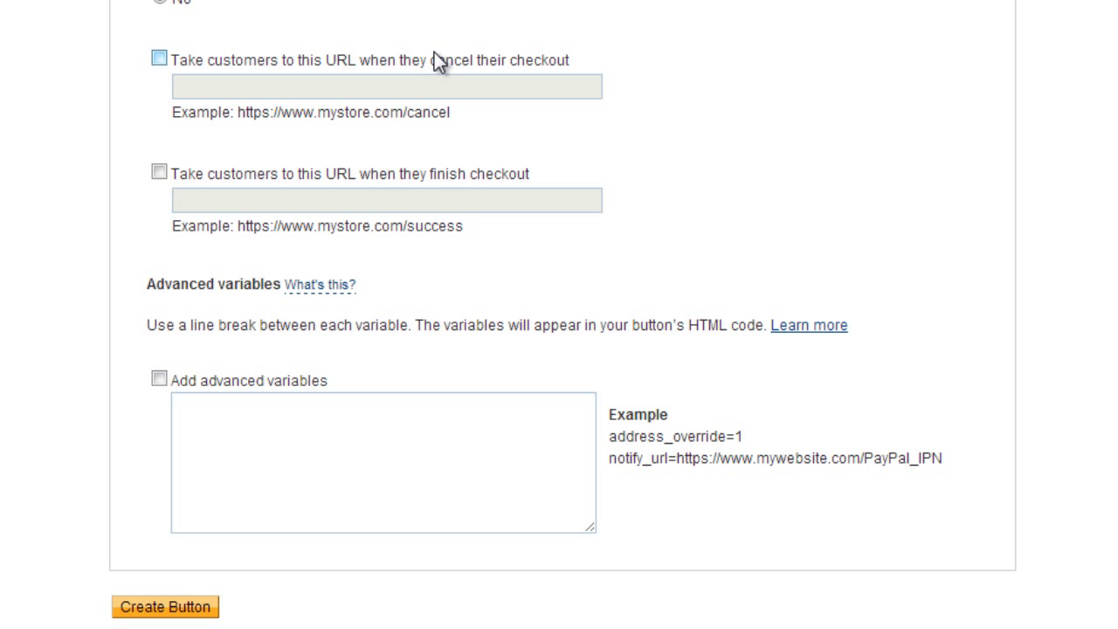
{"action": "mouse_move", "coordinate": [519, 66]}
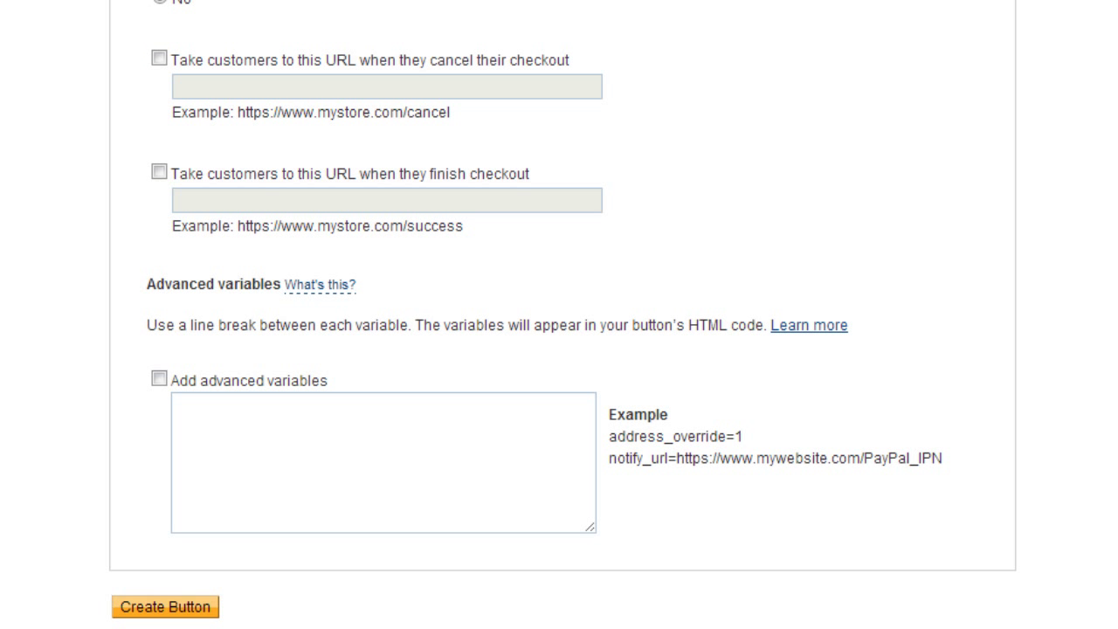
{"action": "left_click", "coordinate": [158, 59]}
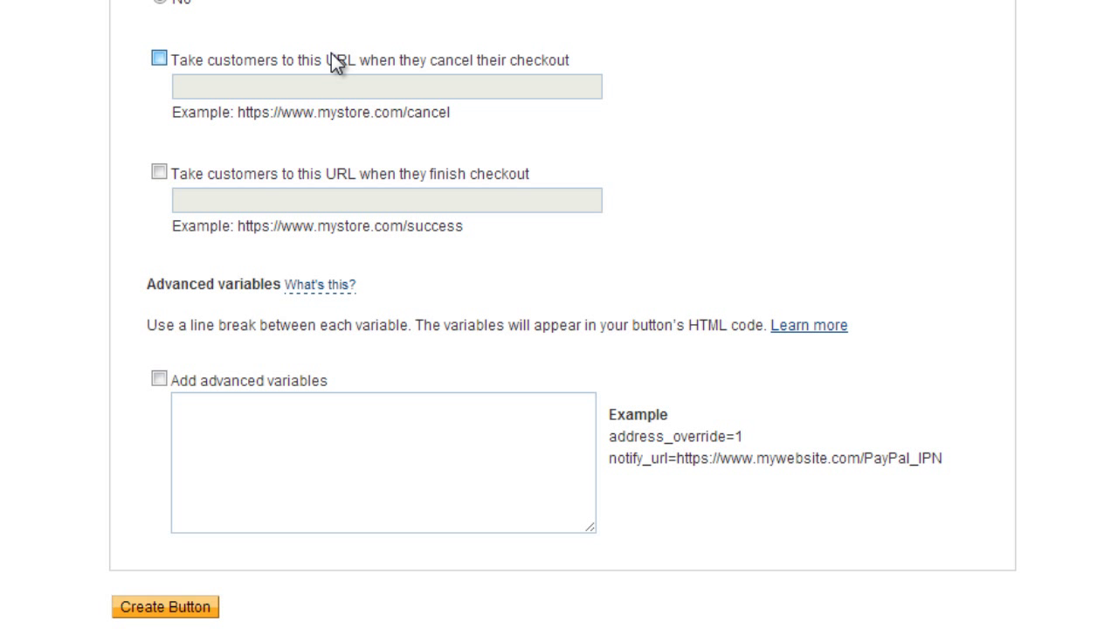
{"action": "left_click", "coordinate": [158, 58]}
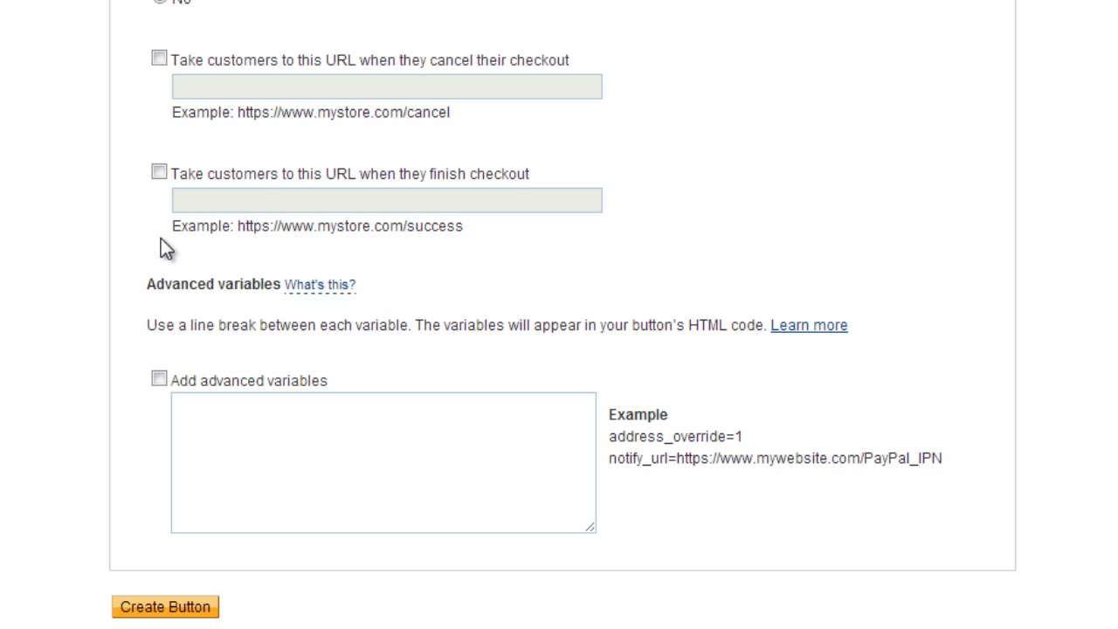
{"action": "left_click", "coordinate": [158, 171]}
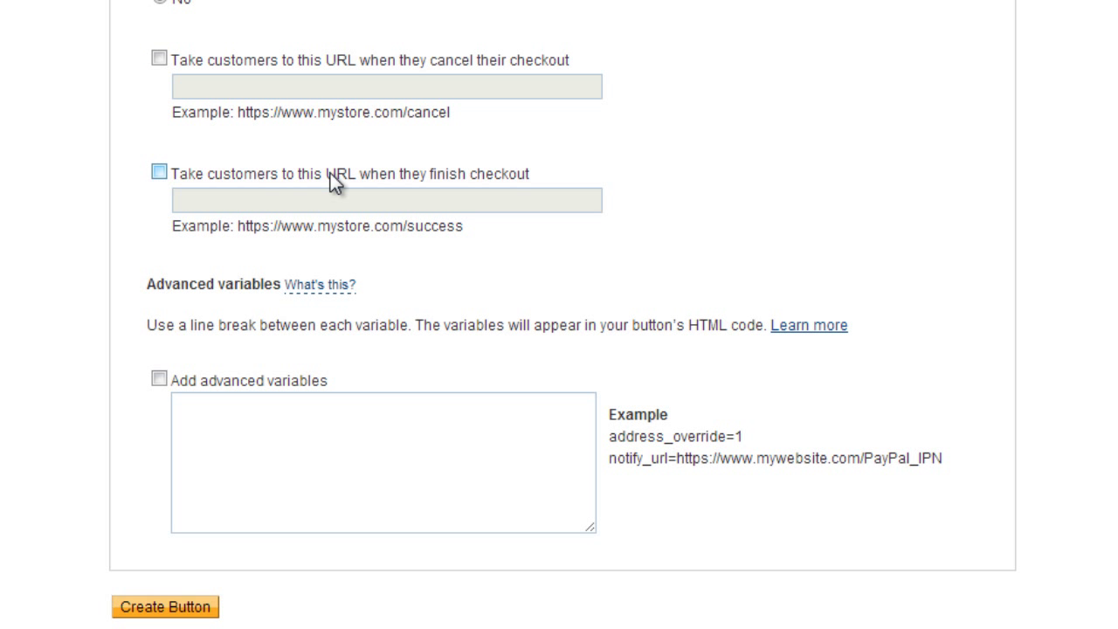
{"action": "mouse_move", "coordinate": [487, 190]}
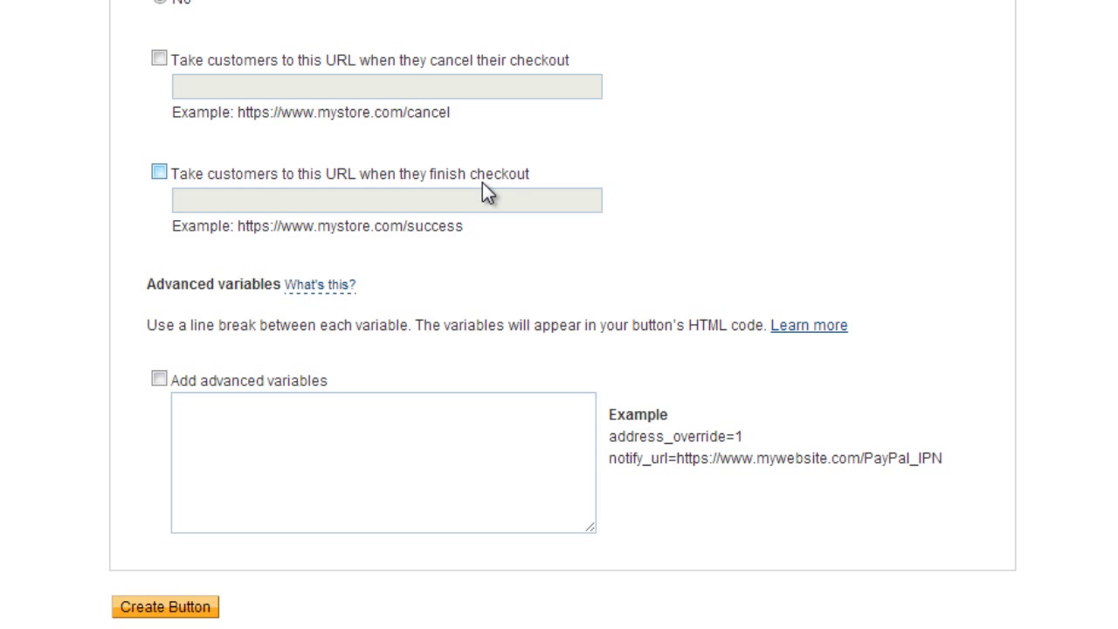
{"action": "mouse_move", "coordinate": [402, 188]}
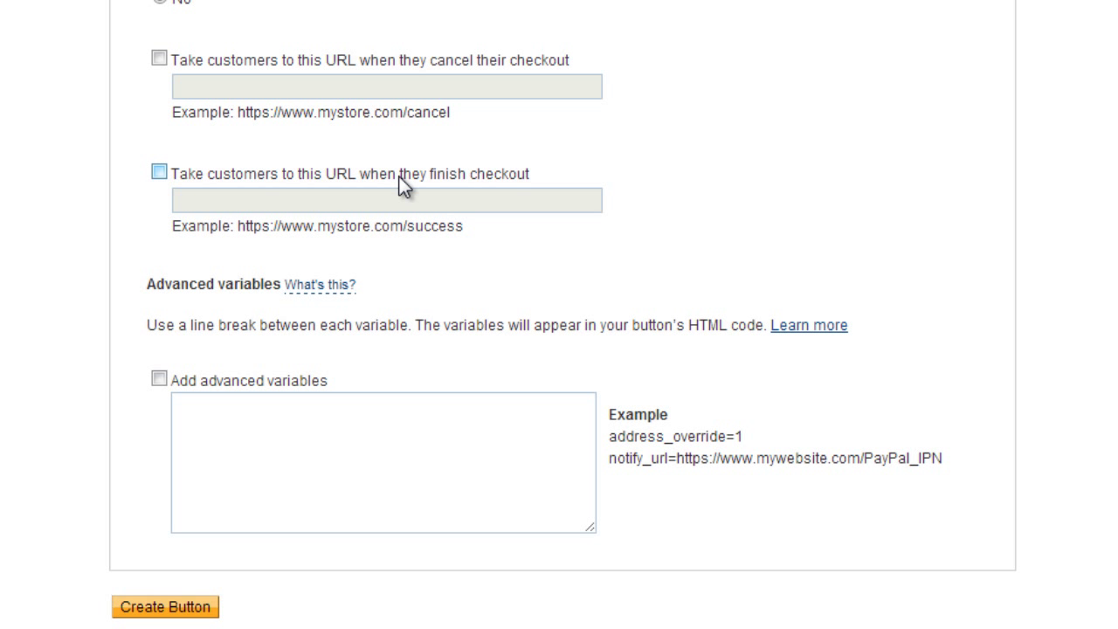
{"action": "mouse_move", "coordinate": [513, 182]}
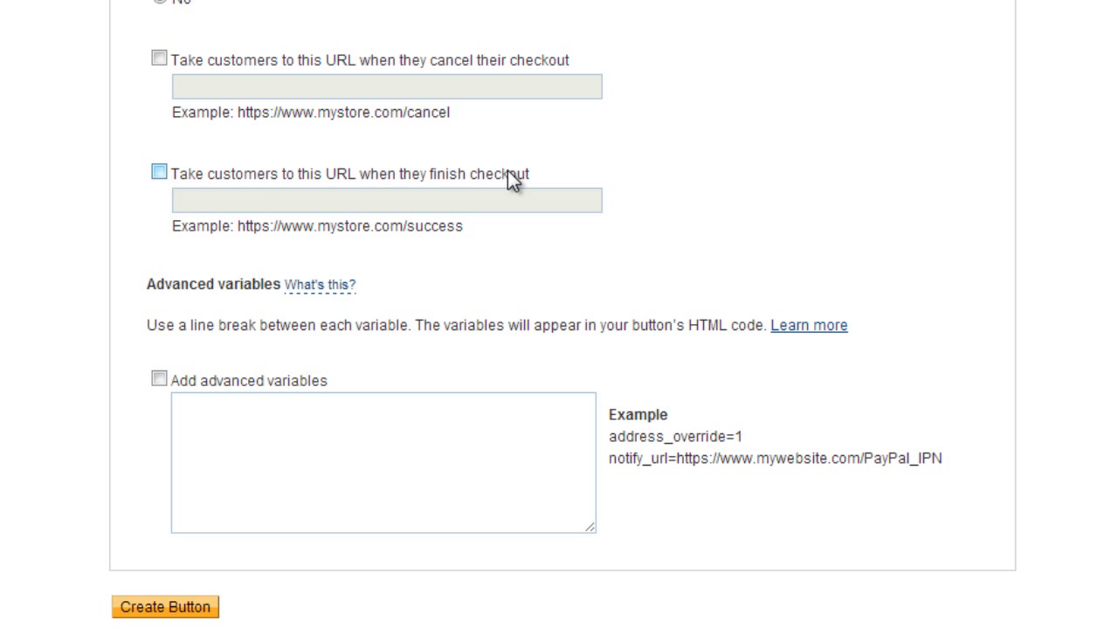
{"action": "left_click", "coordinate": [159, 171]}
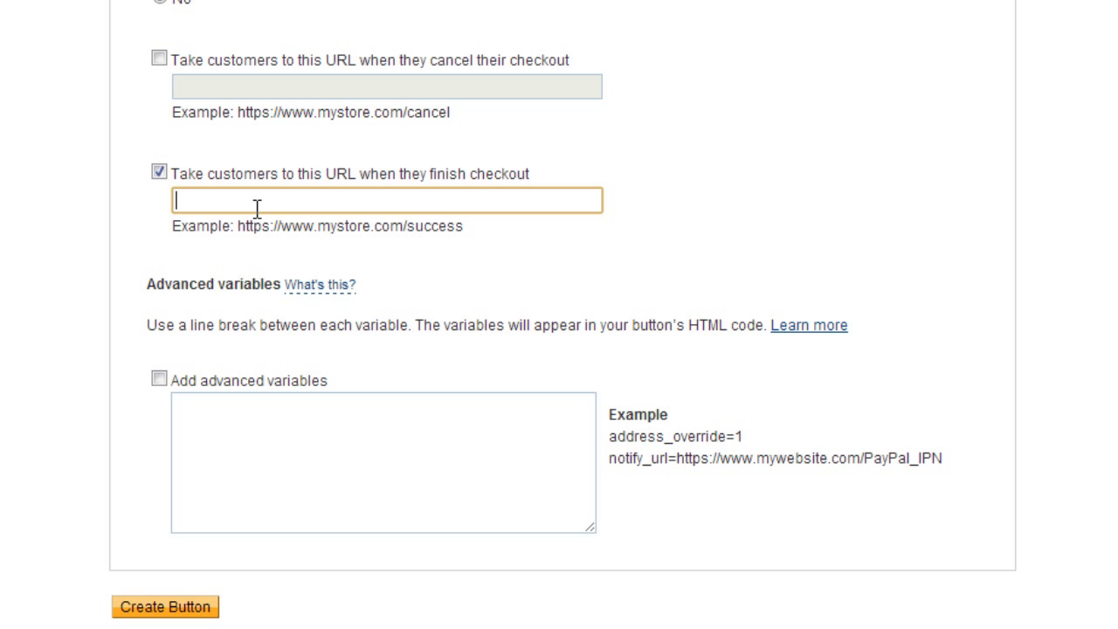
{"action": "type", "text": "http://mediakettle.com/edbsl/SEDMainOffer2/ty519ea50fce564.php"}
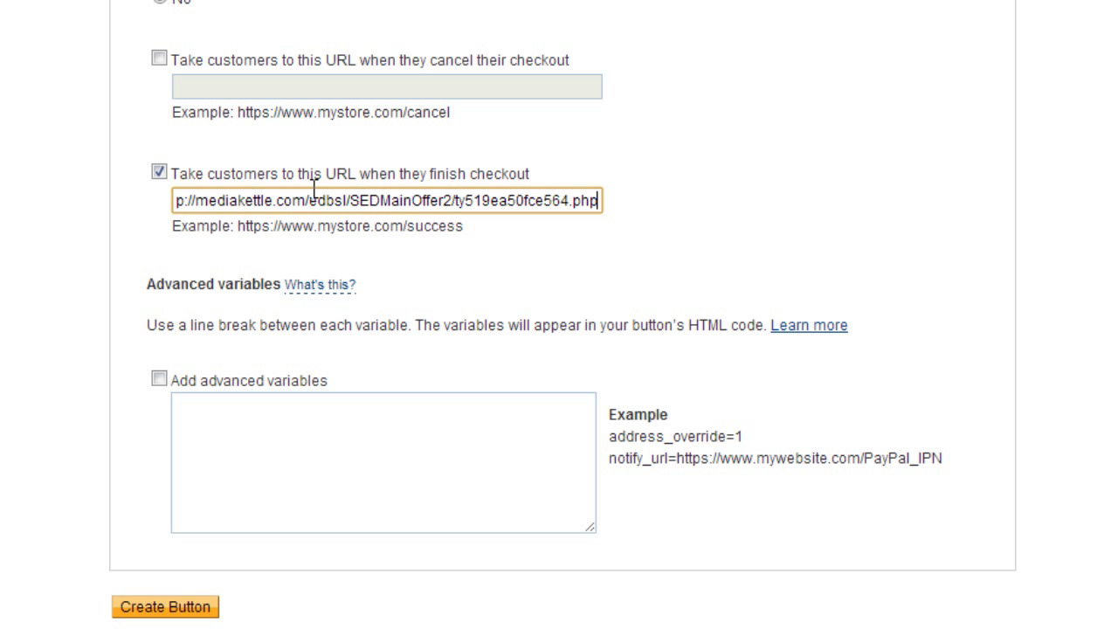
{"action": "mouse_move", "coordinate": [282, 574]}
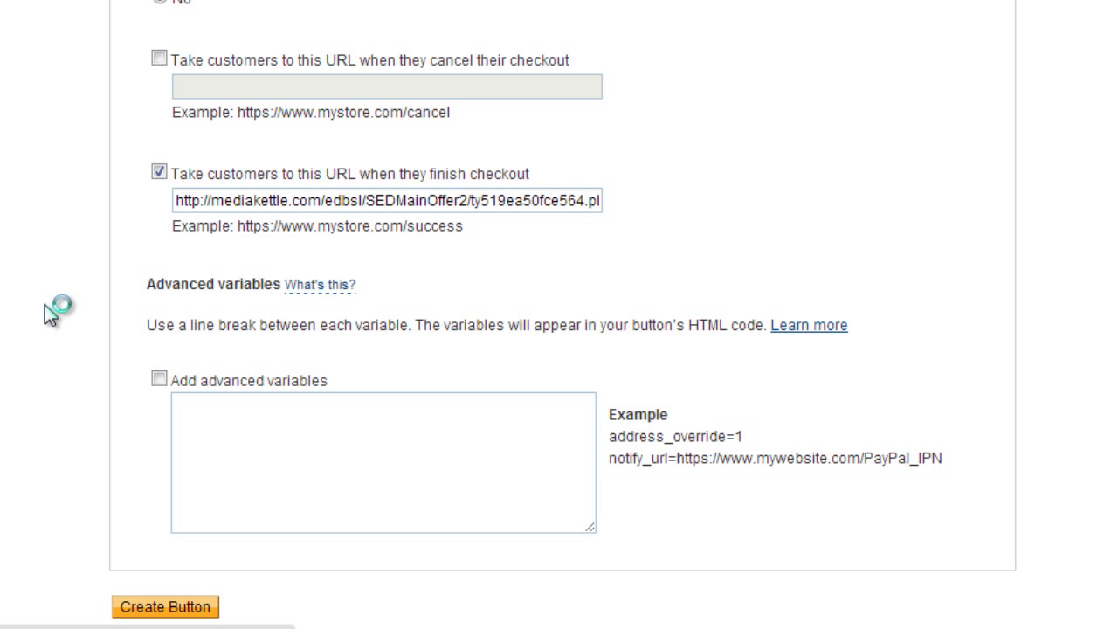
- Create the button, then select the full PayPal email payment link
{"action": "left_click", "coordinate": [165, 606]}
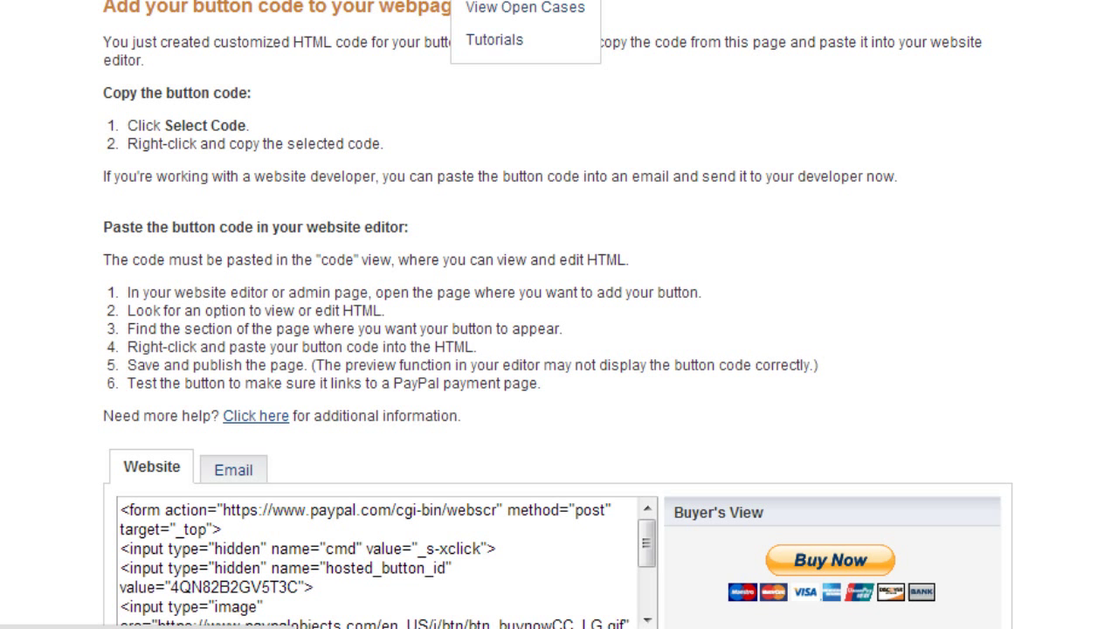
{"action": "scroll", "scroll_direction": "down", "scroll_amount": 3}
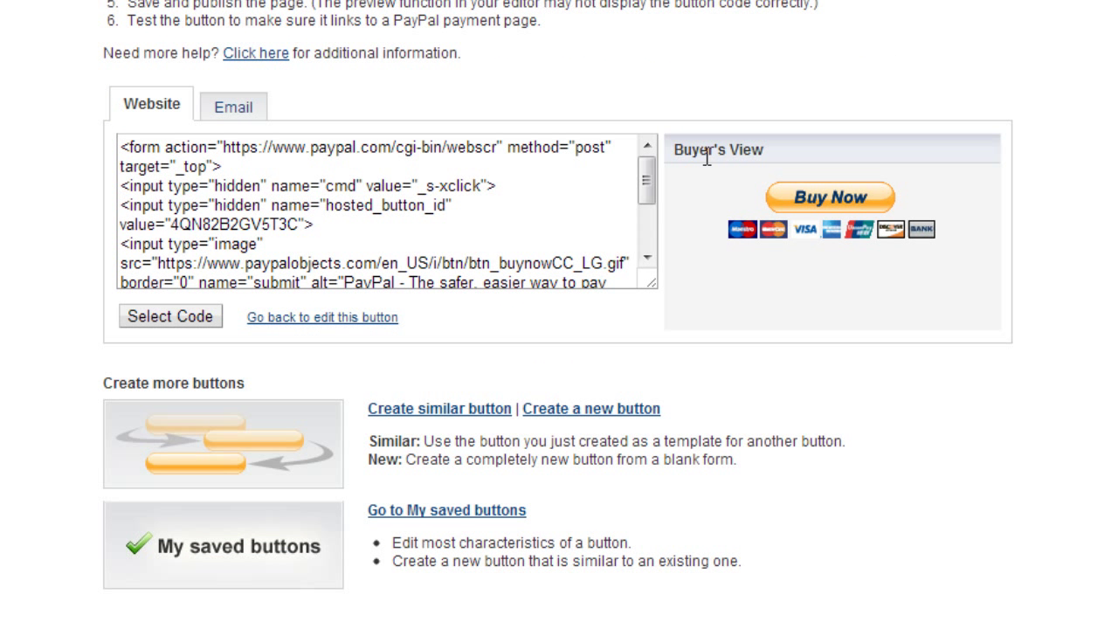
{"action": "mouse_move", "coordinate": [291, 247]}
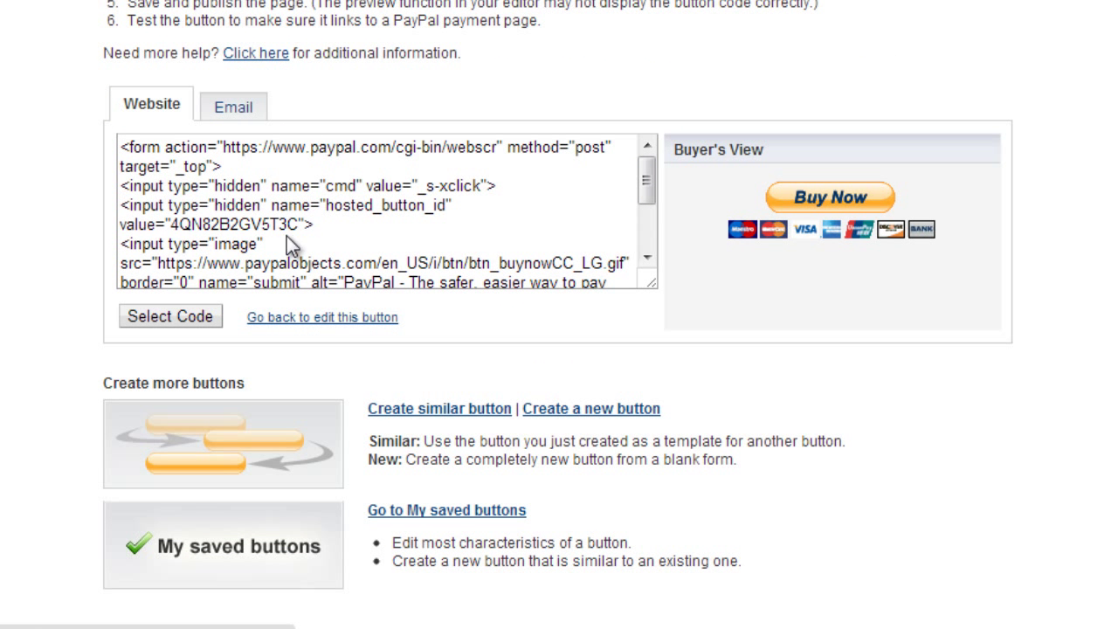
{"action": "left_click", "coordinate": [233, 106]}
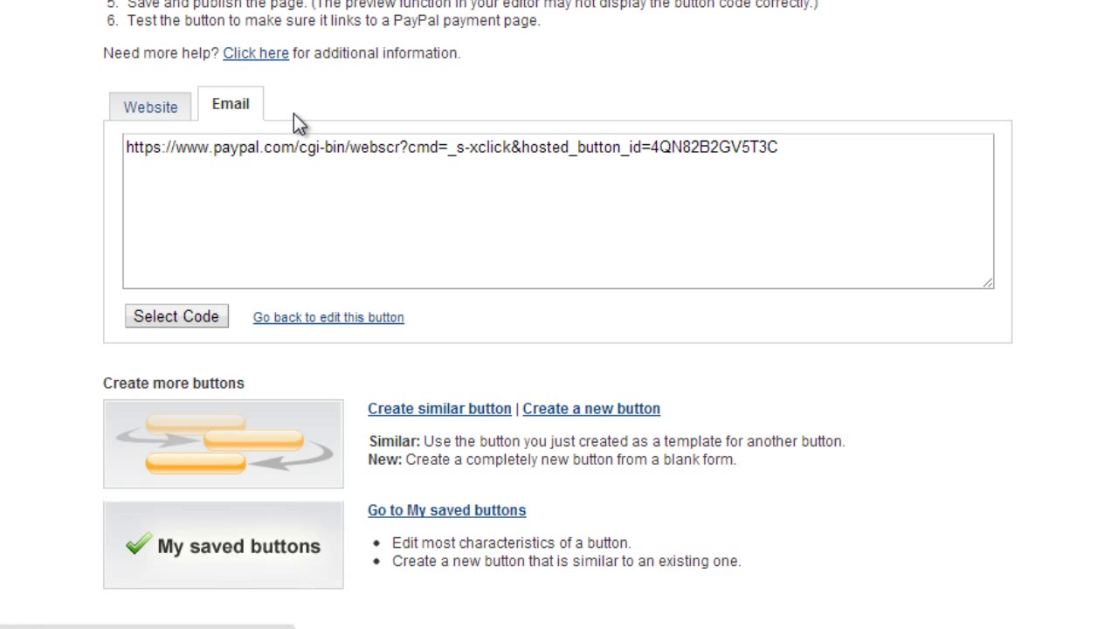
{"action": "left_click", "coordinate": [176, 315]}
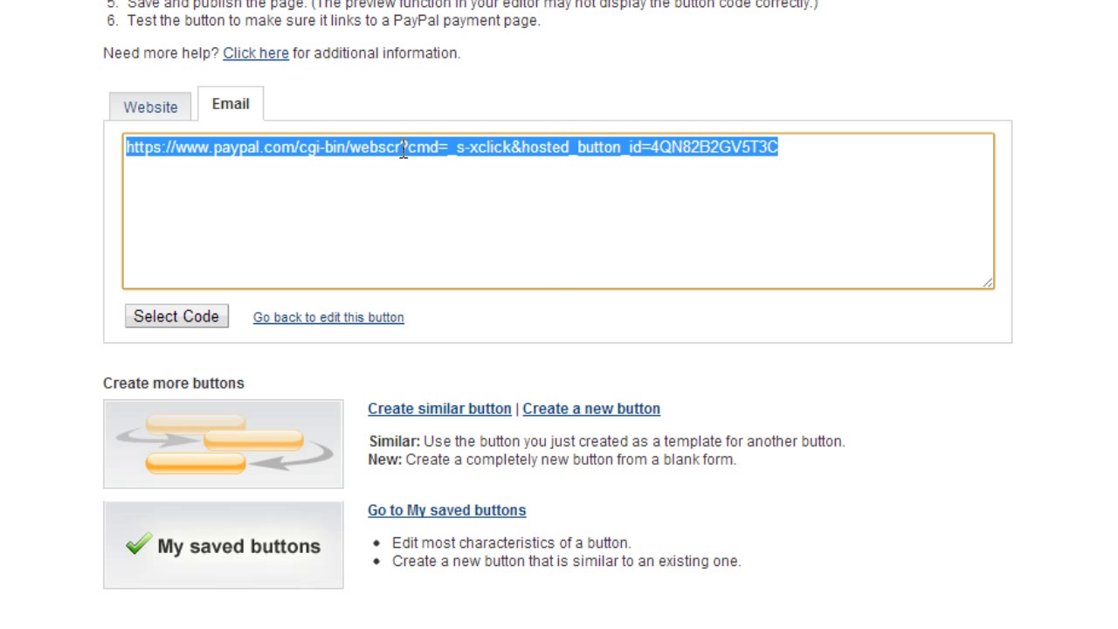
{"action": "mouse_move", "coordinate": [227, 172]}
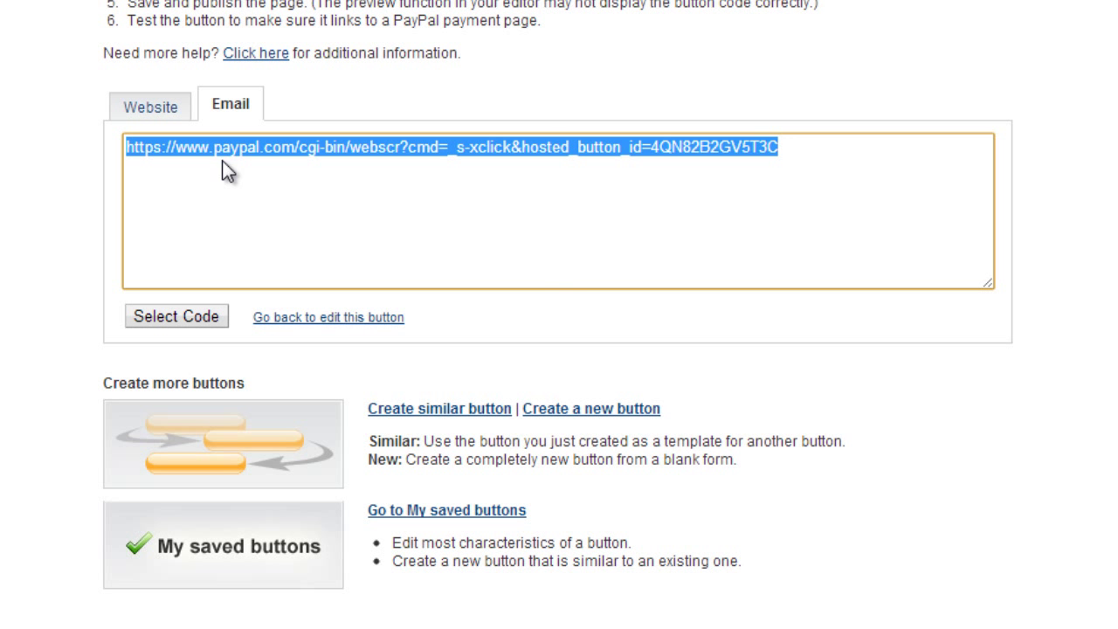
{"action": "mouse_move", "coordinate": [367, 306]}
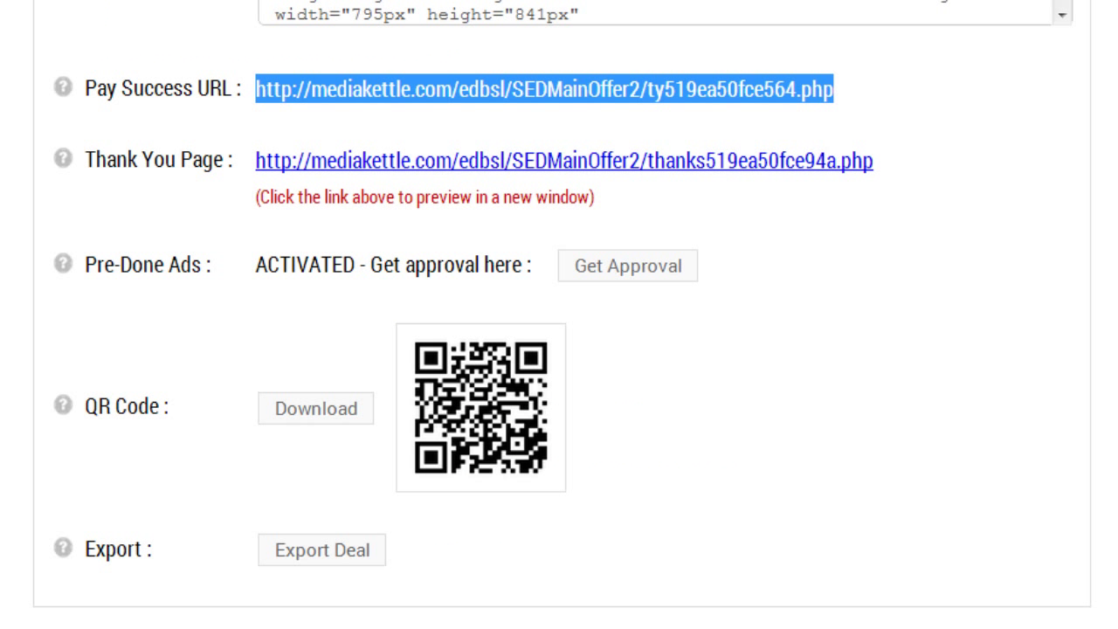
- Set the pay link to the PayPal URL with hosted_button_id 4QN82B2GV5T3C, then save and preview
{"action": "scroll", "scroll_direction": "down", "scroll_amount": 3}
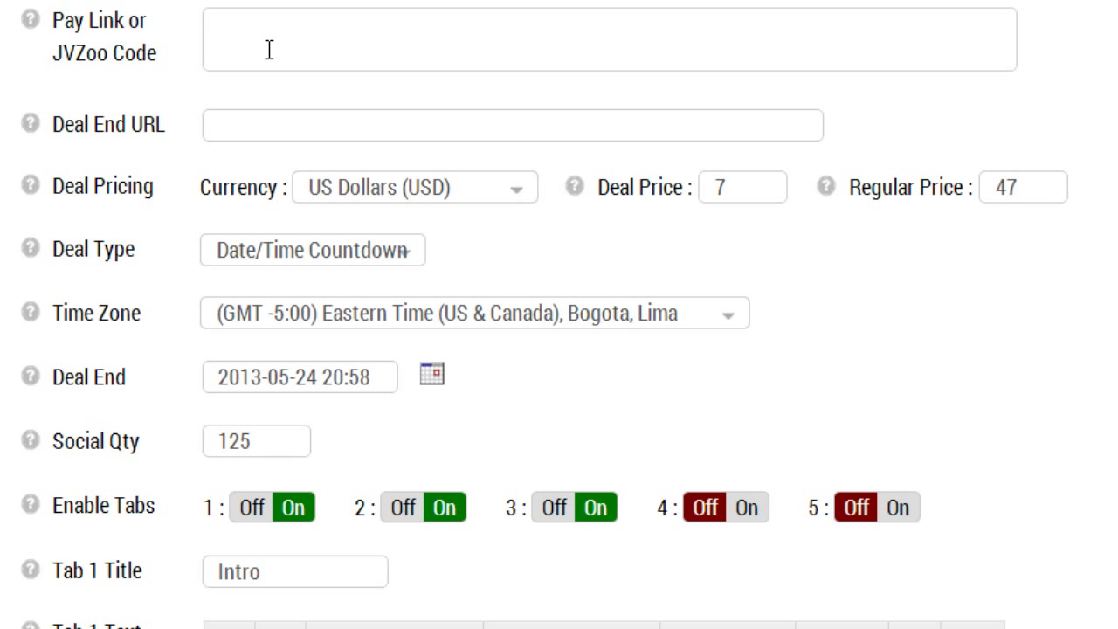
{"action": "type", "text": "https://www.paypal.com/cgi-bin/webscr?cmd=_s-xclick&hosted_button_id=4QN82B2GV5T3C"}
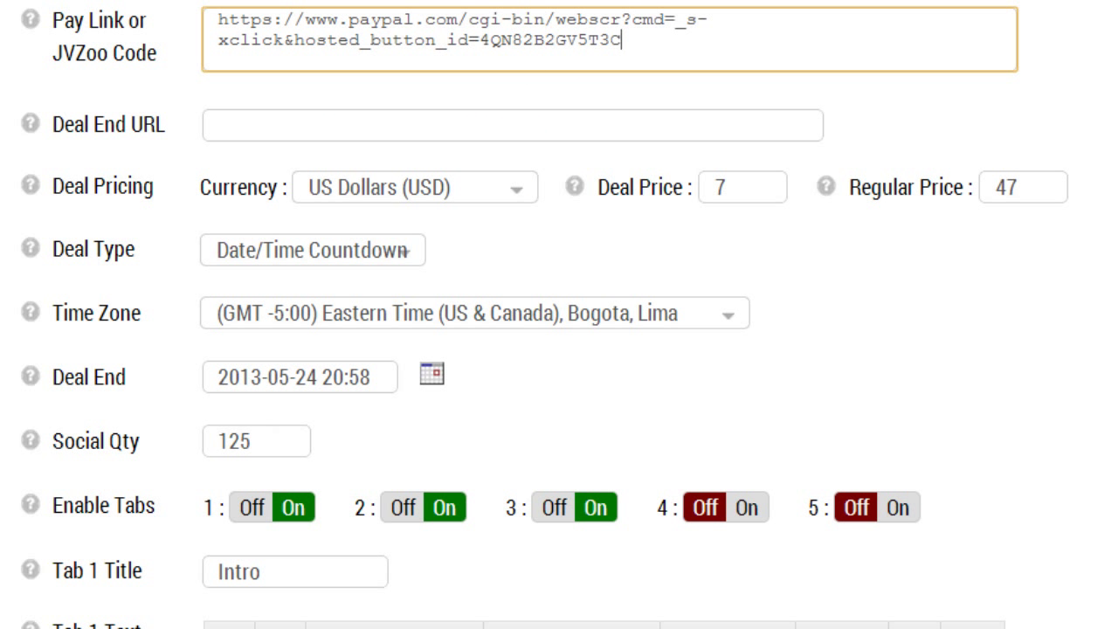
{"action": "scroll", "scroll_direction": "down", "scroll_amount": 3}
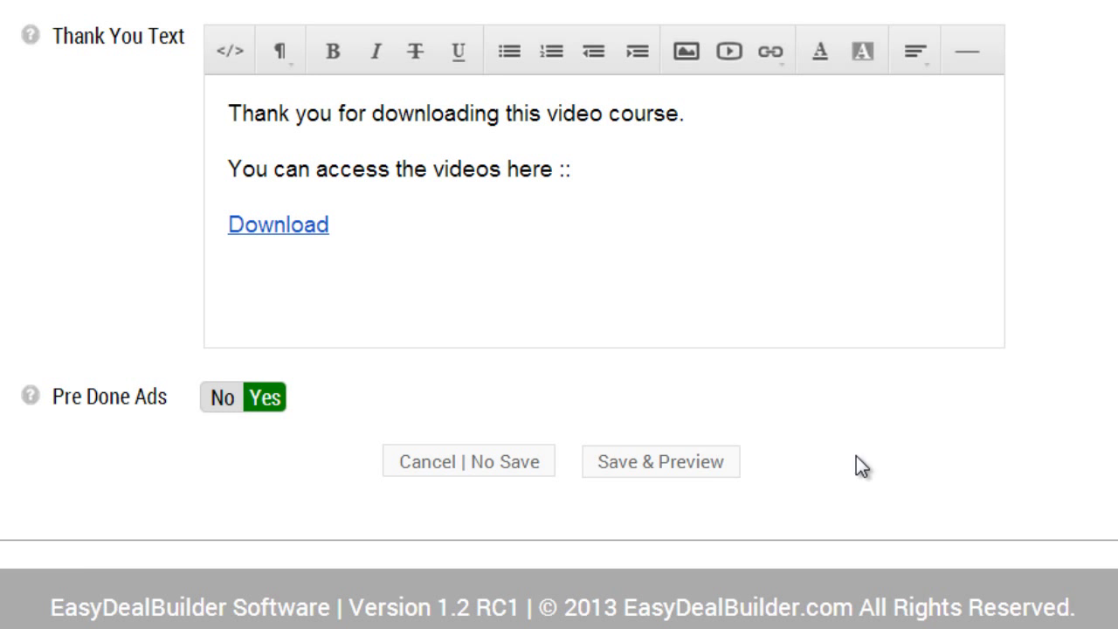
{"action": "left_click", "coordinate": [661, 461]}
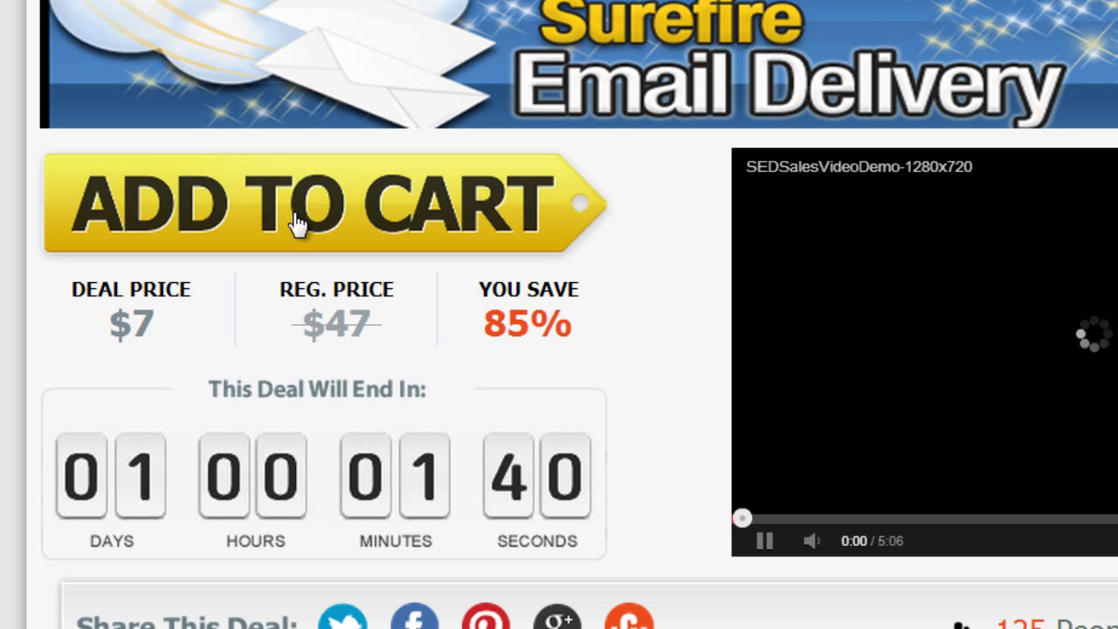
- Test the Add to Cart button on the Surefire Email Delivery preview page
{"action": "left_click", "coordinate": [306, 205]}
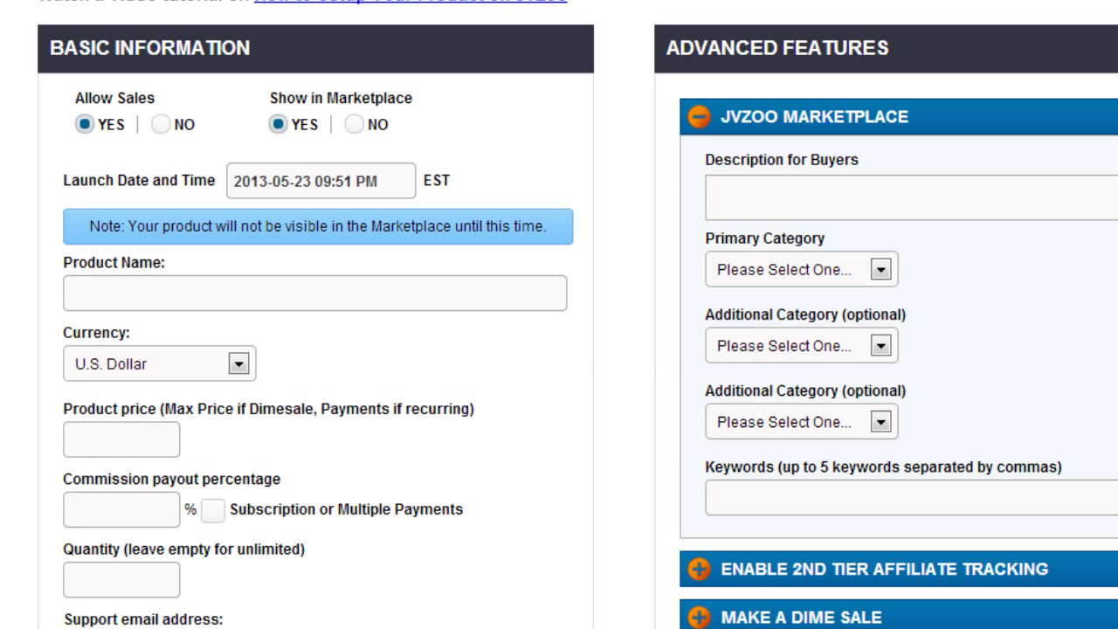
{"action": "mouse_move", "coordinate": [301, 171]}
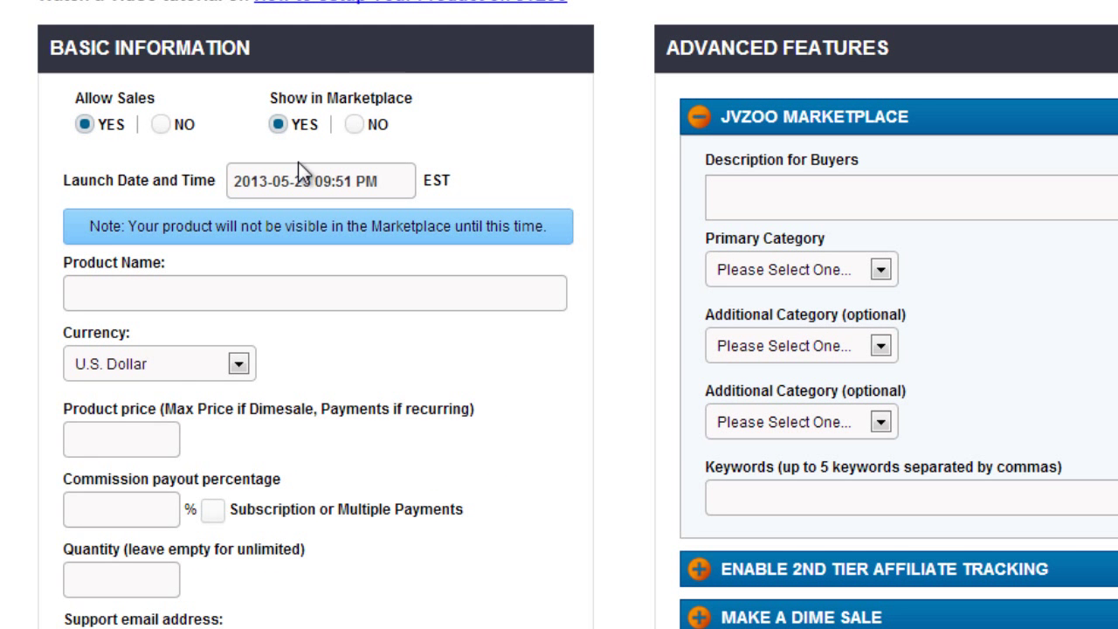
- Name the product Surefire Email Delivery, price 7, 50% commission, with a saved support email
{"action": "scroll", "scroll_direction": "down", "scroll_amount": 3}
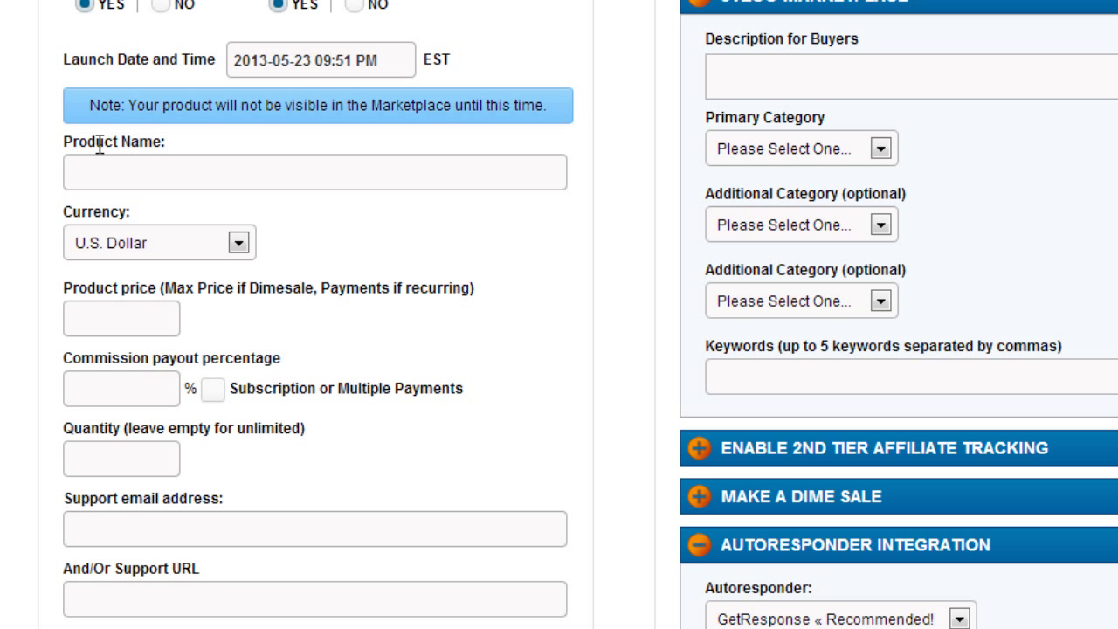
{"action": "left_click", "coordinate": [315, 172]}
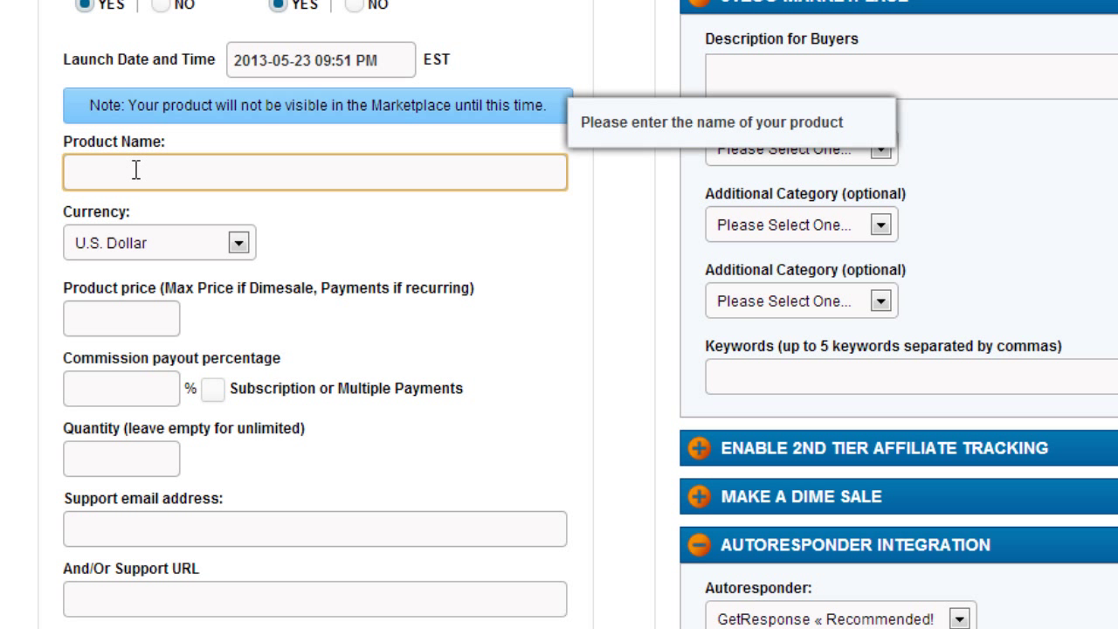
{"action": "type", "text": "Sure"}
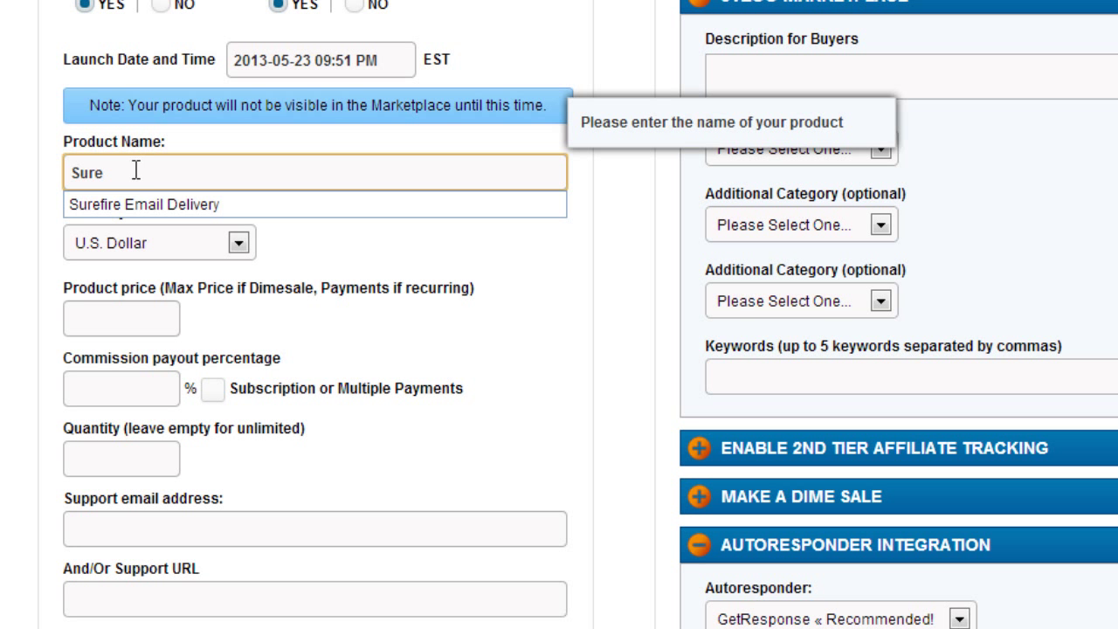
{"action": "left_click", "coordinate": [144, 204]}
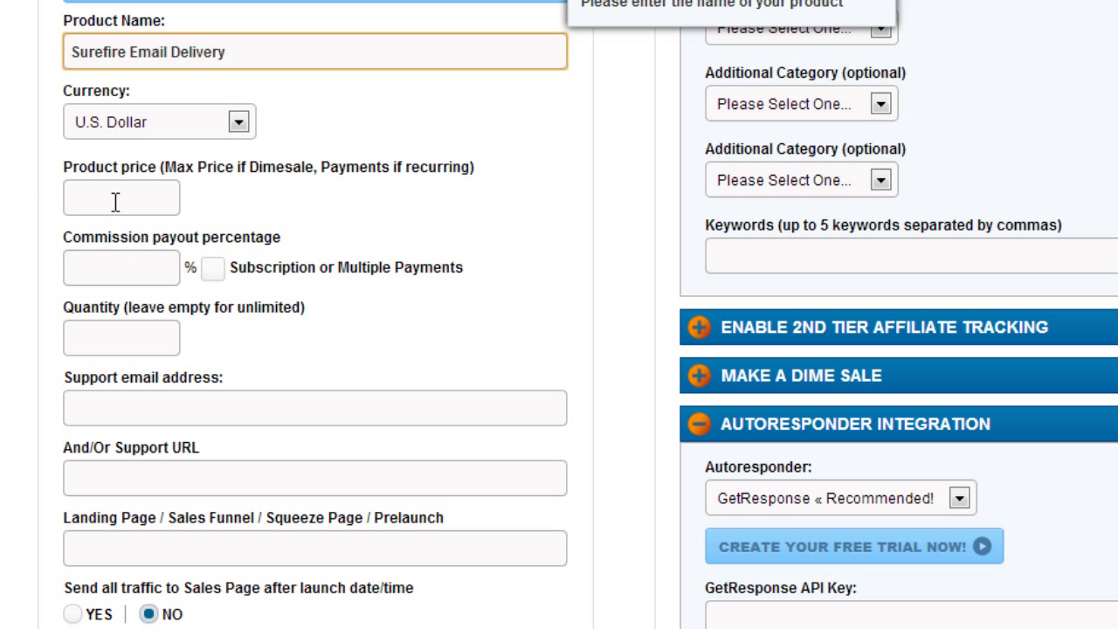
{"action": "type", "text": "7"}
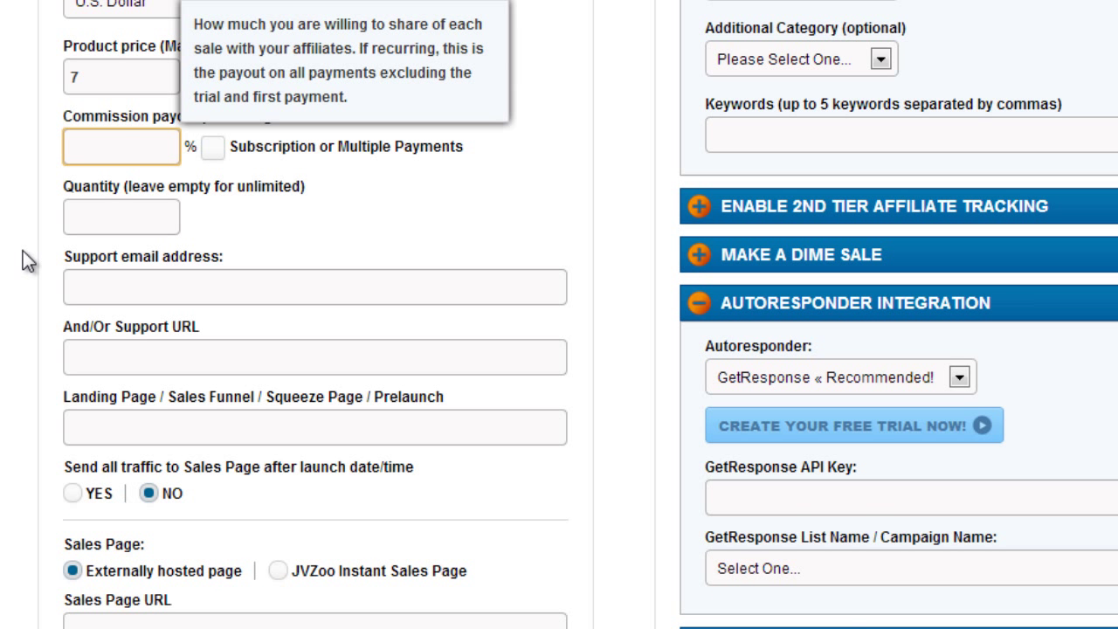
{"action": "type", "text": "50"}
{"action": "left_click", "coordinate": [314, 286]}
{"action": "type", "text": "s"}
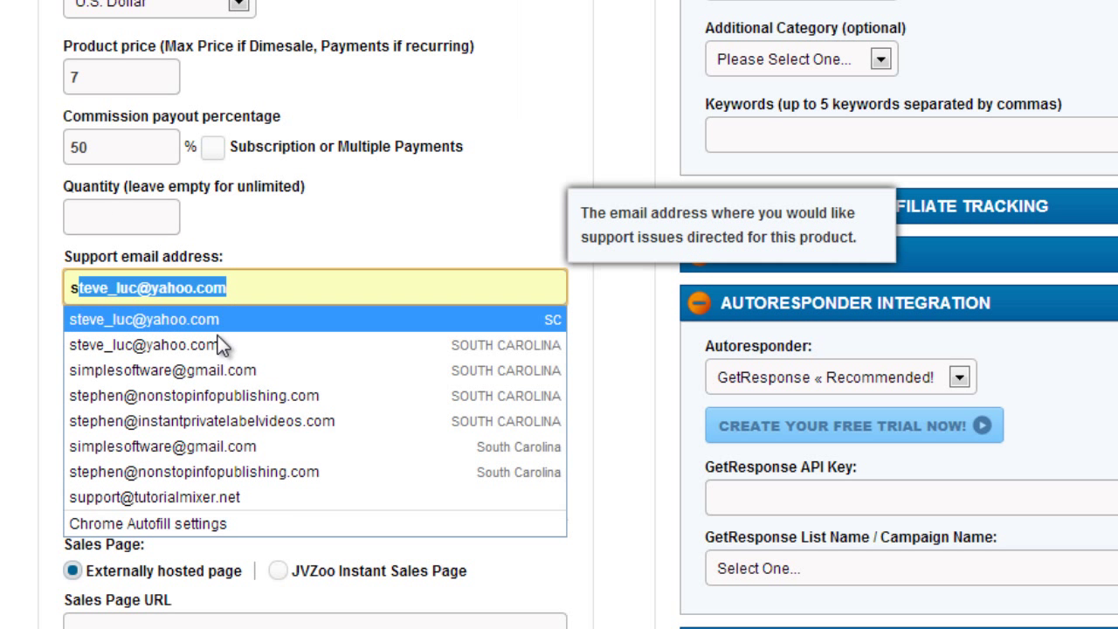
{"action": "left_click", "coordinate": [170, 370]}
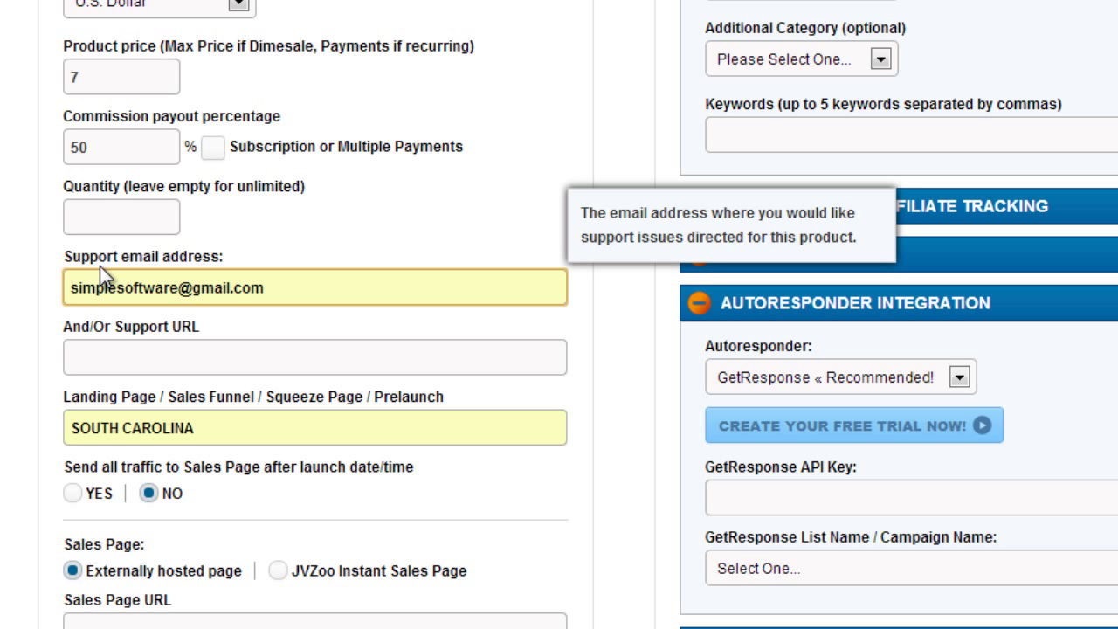
{"action": "scroll", "scroll_direction": "down", "scroll_amount": 3}
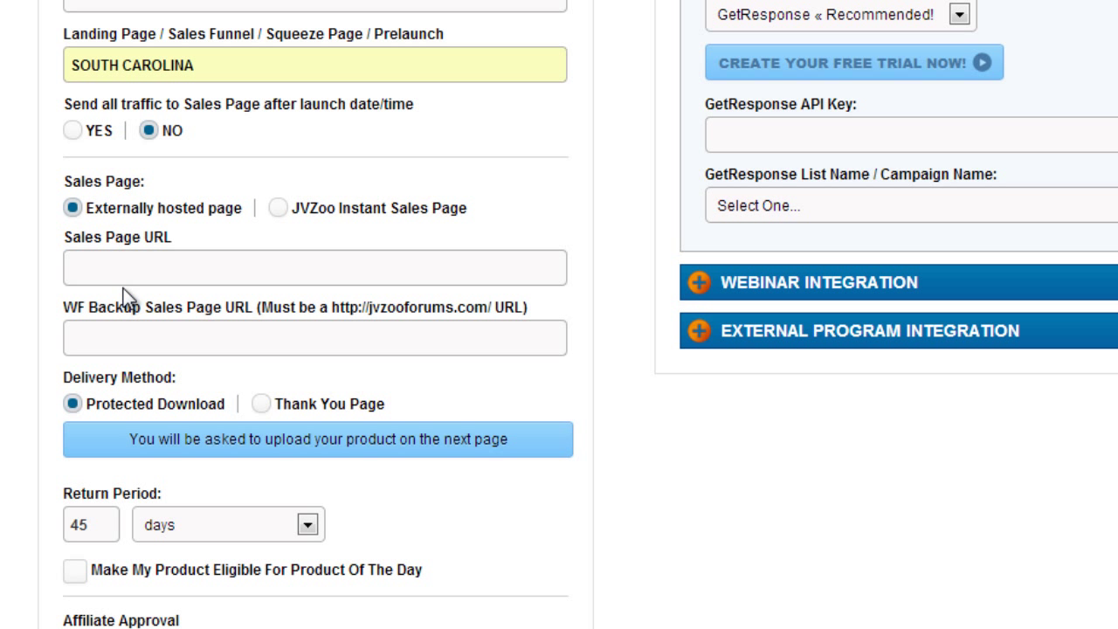
{"action": "mouse_move", "coordinate": [131, 129]}
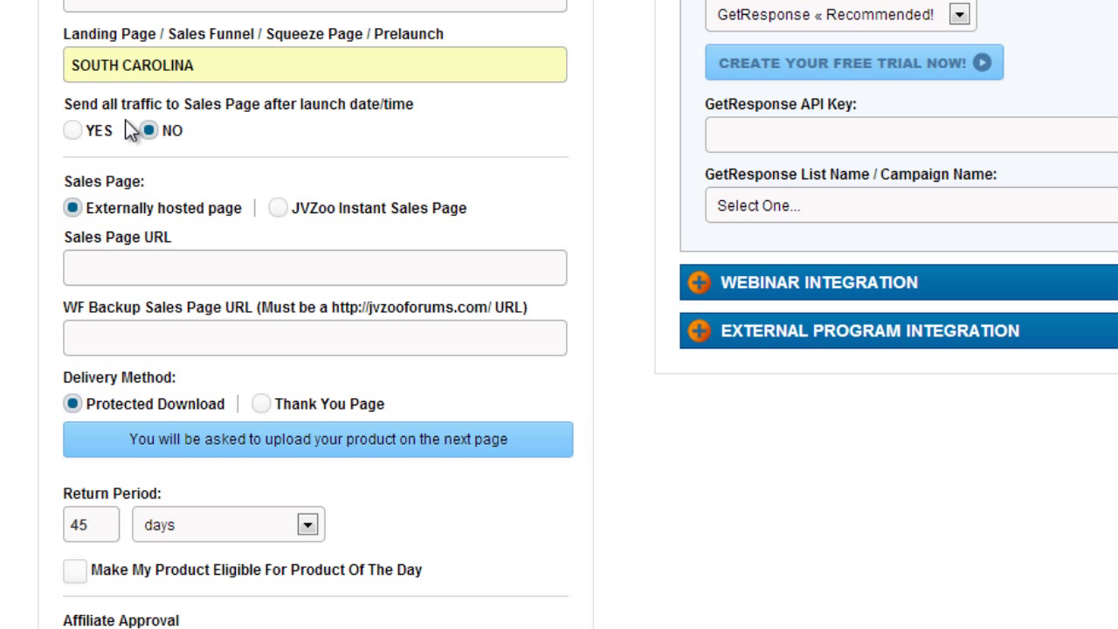
{"action": "mouse_move", "coordinate": [136, 199]}
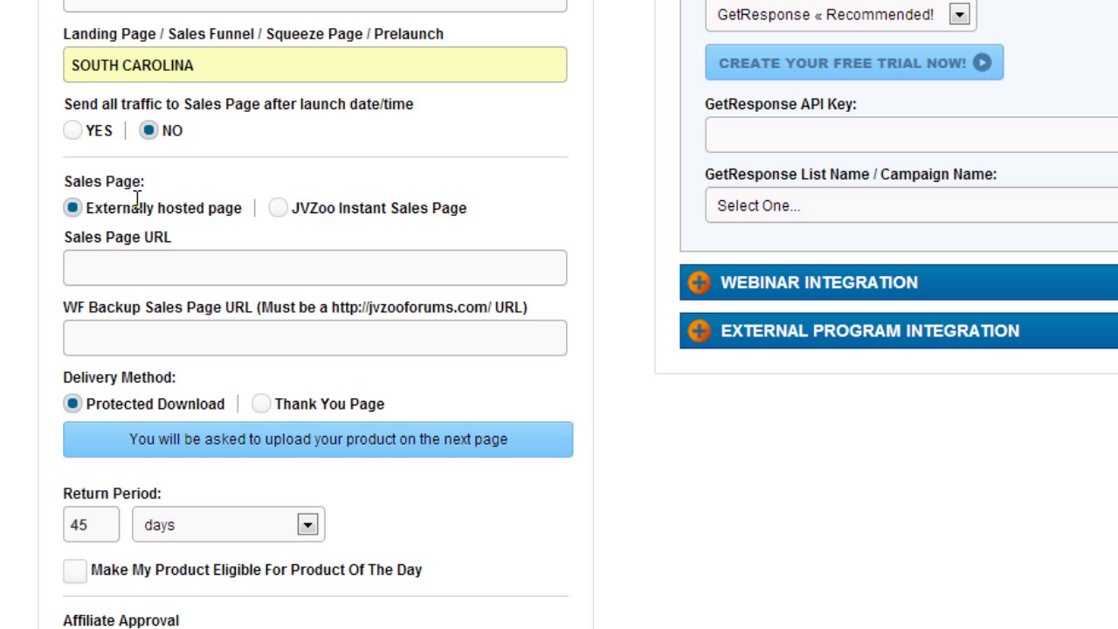
{"action": "left_click", "coordinate": [315, 268]}
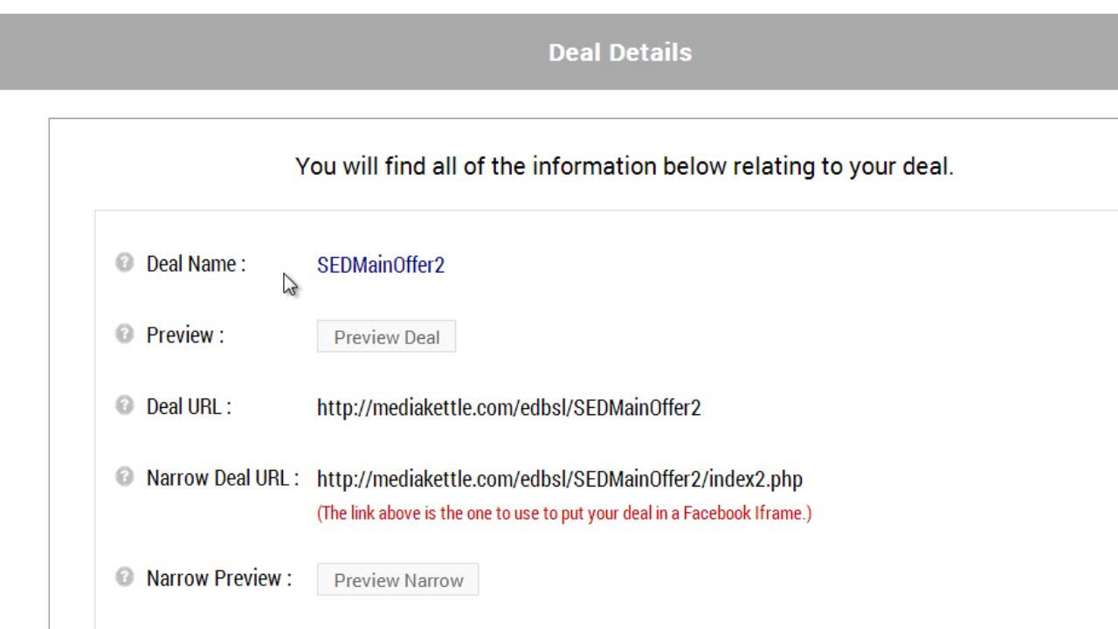
{"action": "mouse_move", "coordinate": [574, 395]}
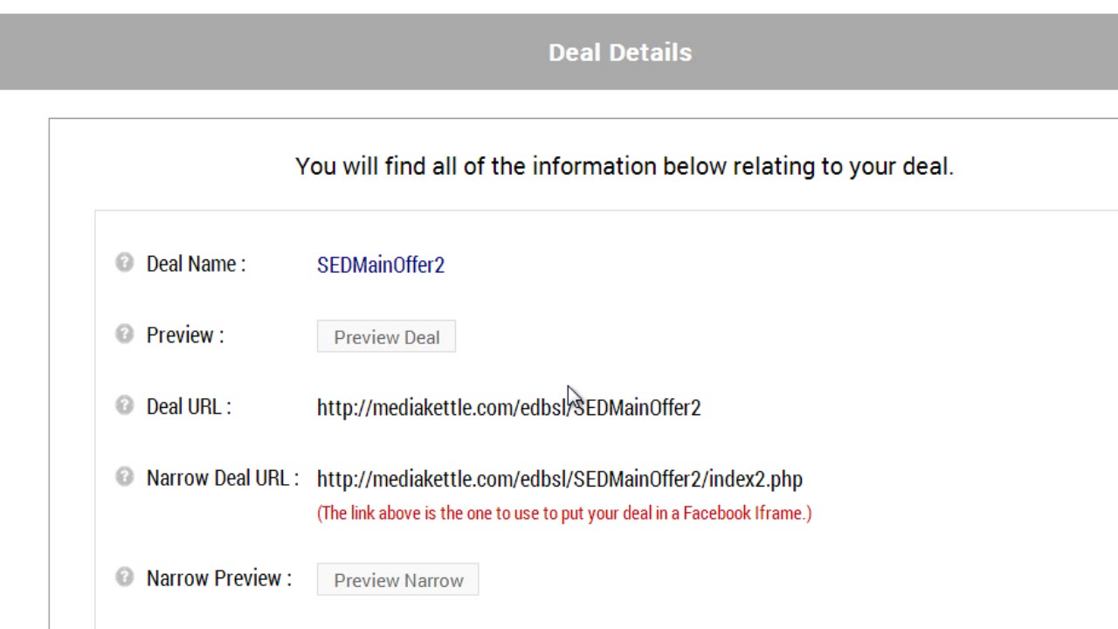
{"action": "left_click", "coordinate": [507, 406]}
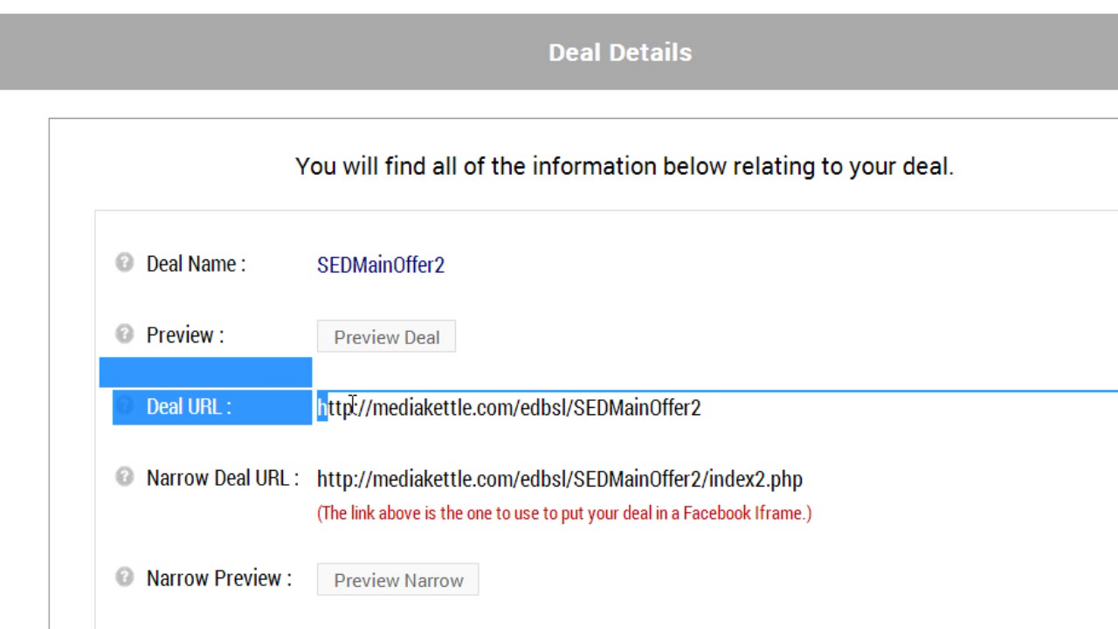
{"action": "triple_click", "coordinate": [507, 407]}
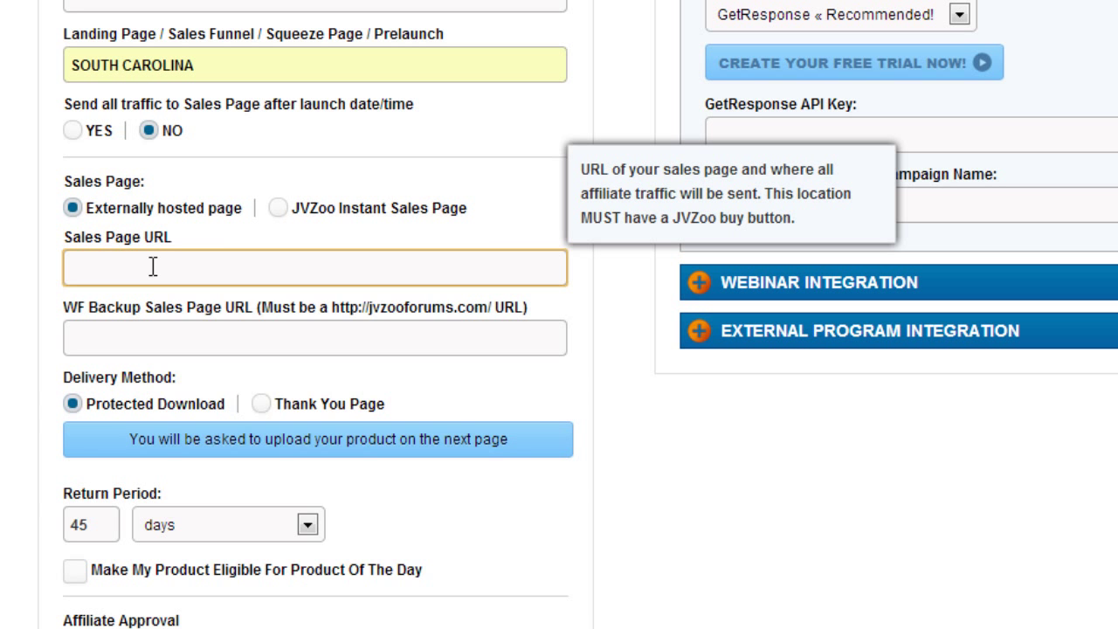
{"action": "type", "text": "http://mediakettle.com/edbsl/SEDMainOffer2"}
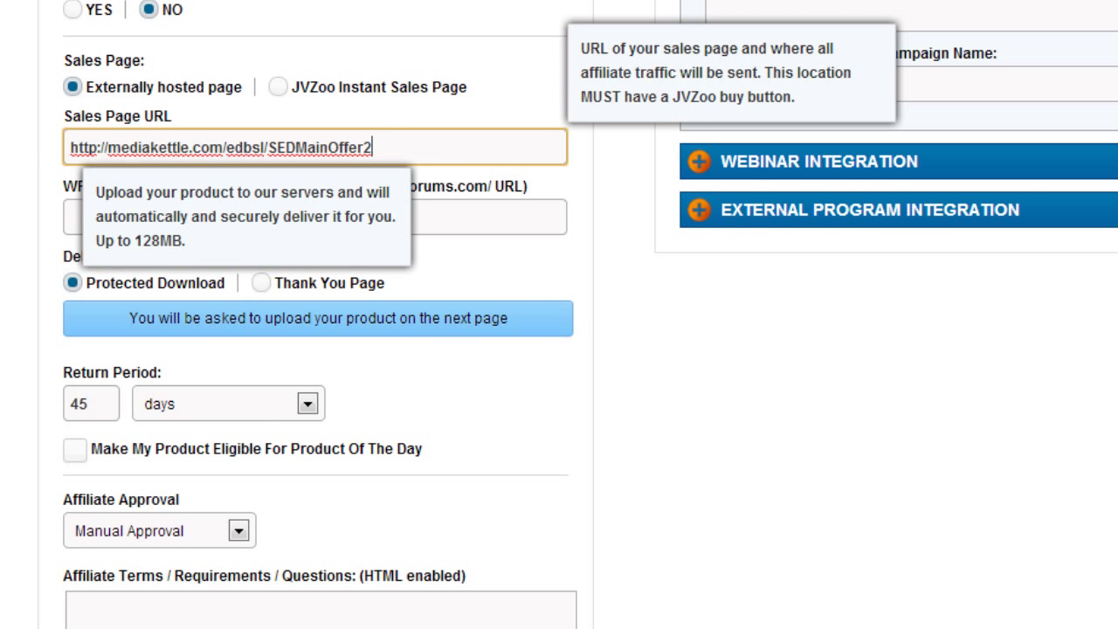
- Choose thank-you page delivery and copy the deal's Pay Success URL
{"action": "left_click", "coordinate": [260, 282]}
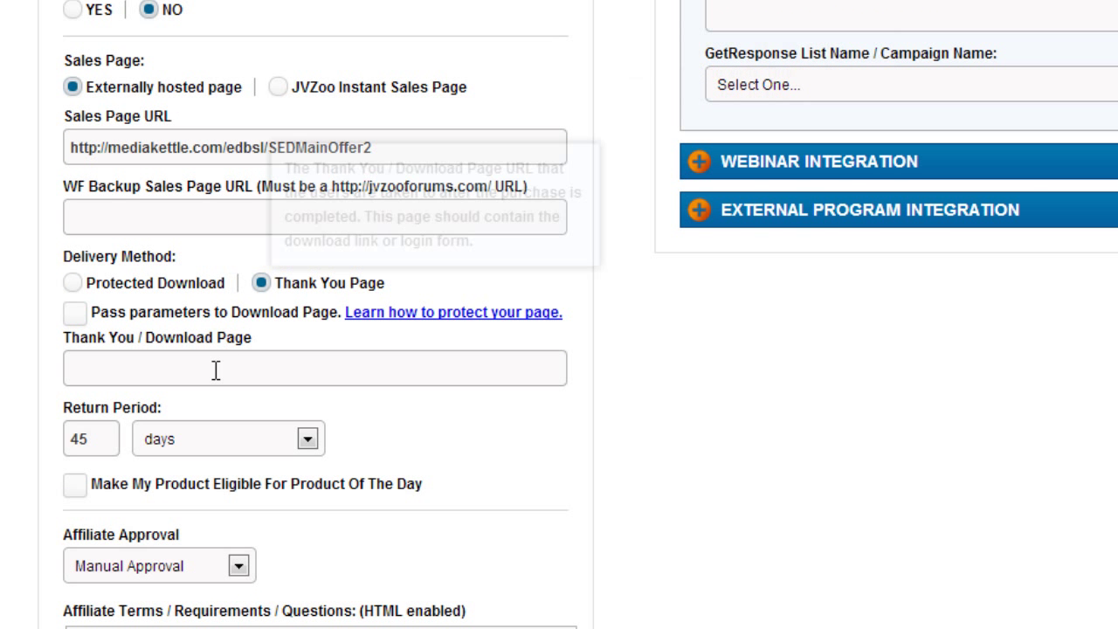
{"action": "left_click", "coordinate": [315, 367]}
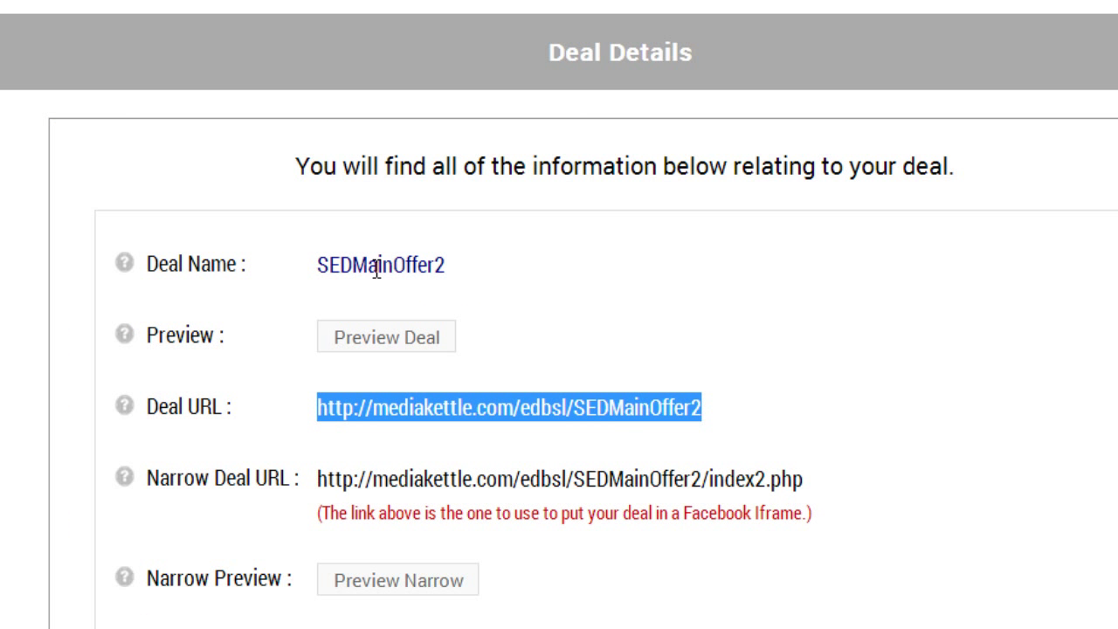
{"action": "scroll", "scroll_direction": "down", "scroll_amount": 3}
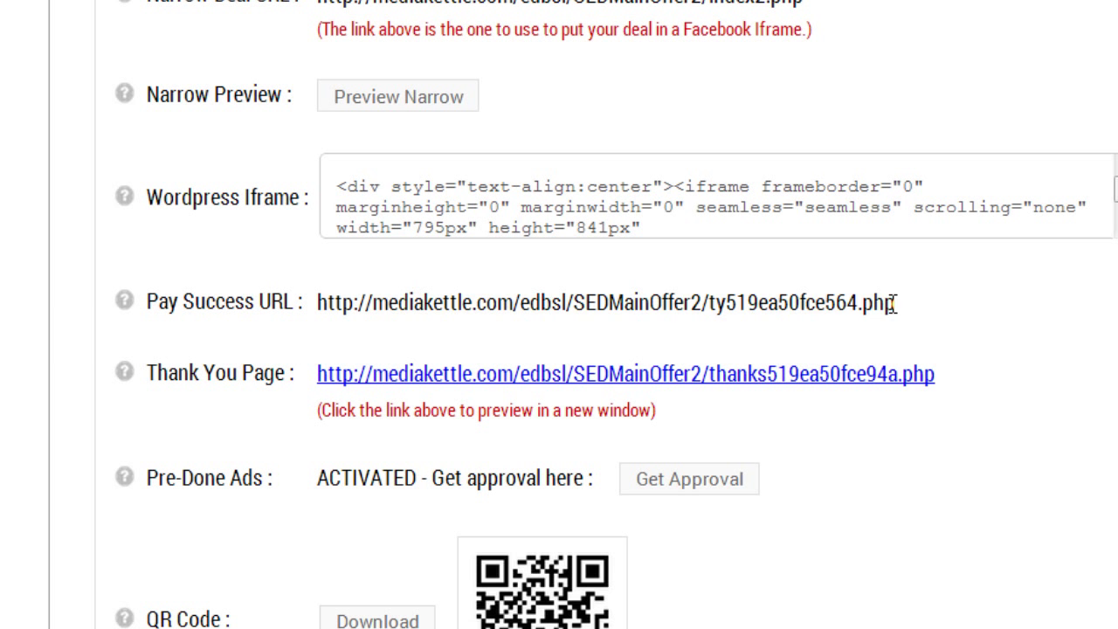
{"action": "right_click", "coordinate": [605, 302]}
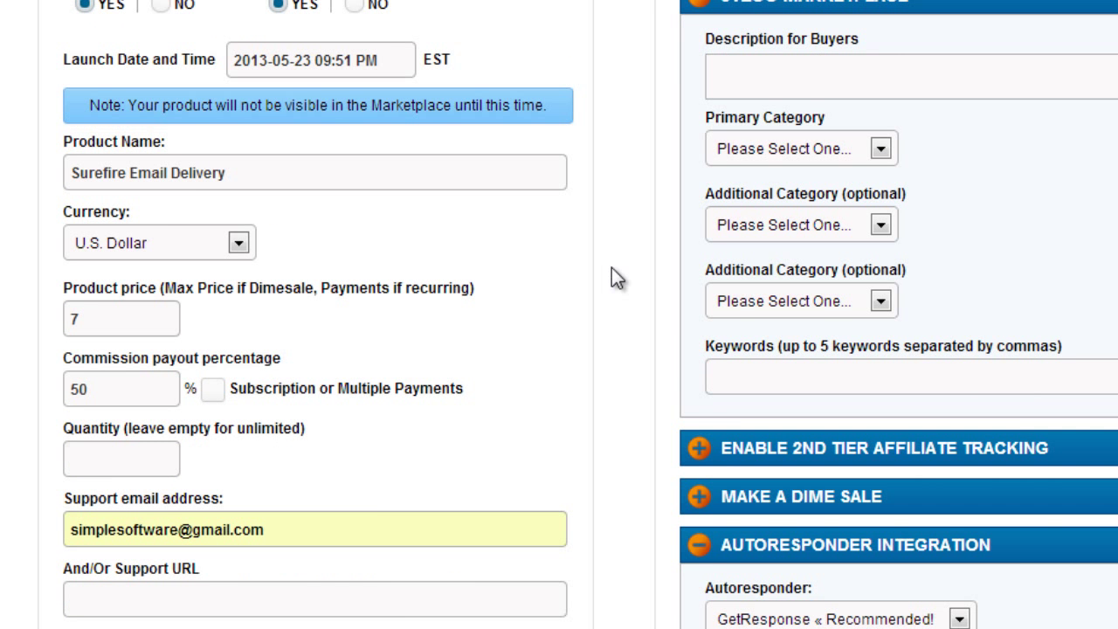
- Save the Surefire Email Delivery product using Save Product at the bottom of the form
{"action": "scroll", "scroll_direction": "down", "scroll_amount": 3}
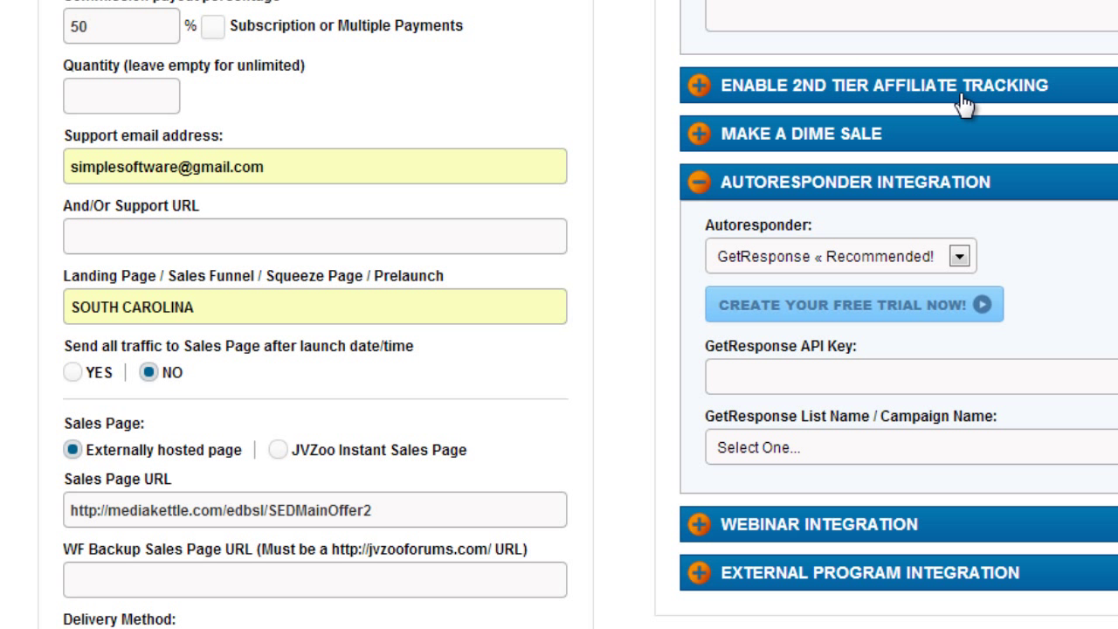
{"action": "mouse_move", "coordinate": [969, 373]}
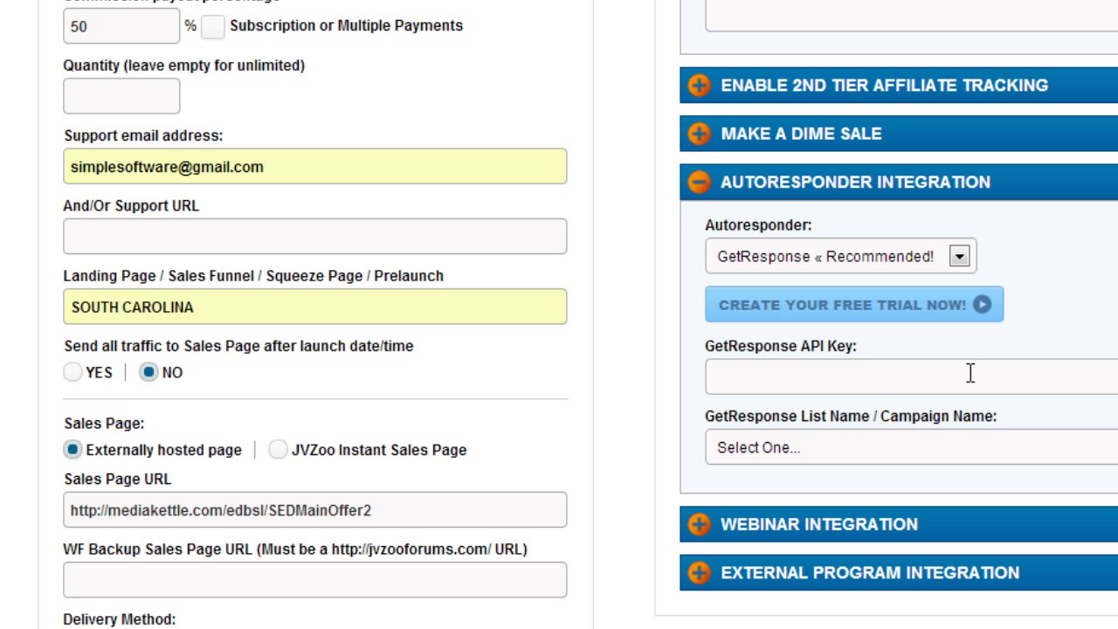
{"action": "scroll", "scroll_direction": "down", "scroll_amount": 3}
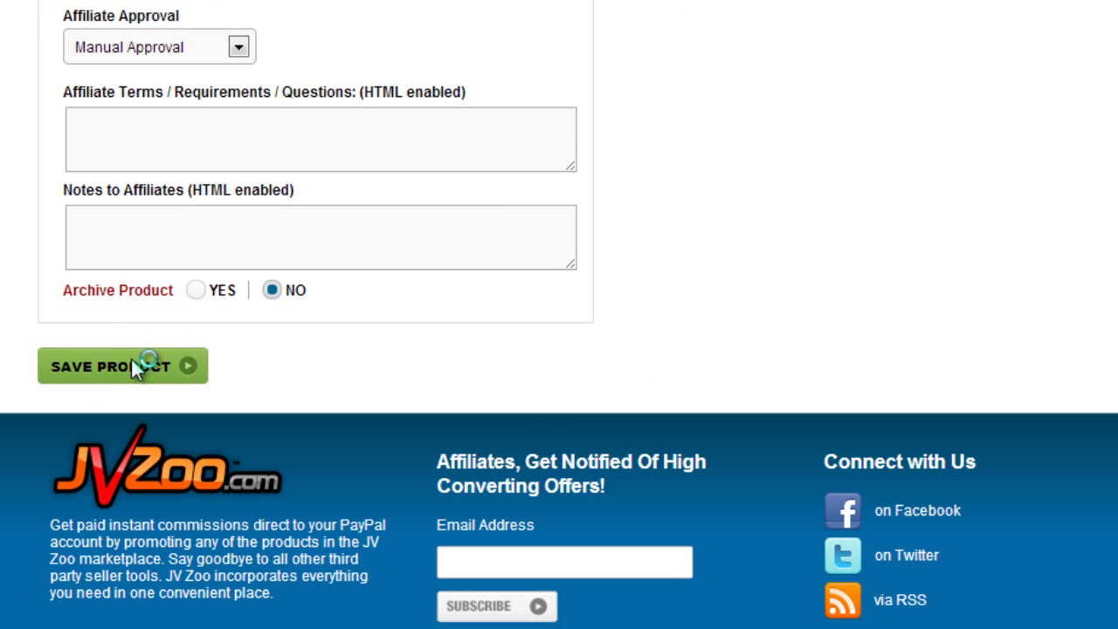
{"action": "left_click", "coordinate": [121, 365]}
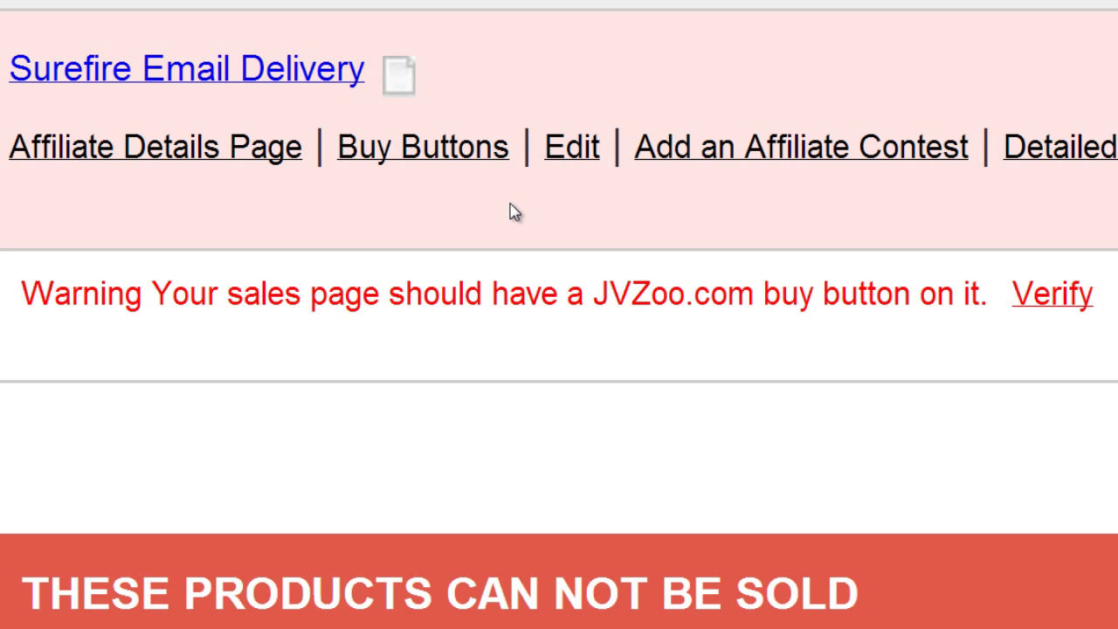
{"action": "mouse_move", "coordinate": [422, 146]}
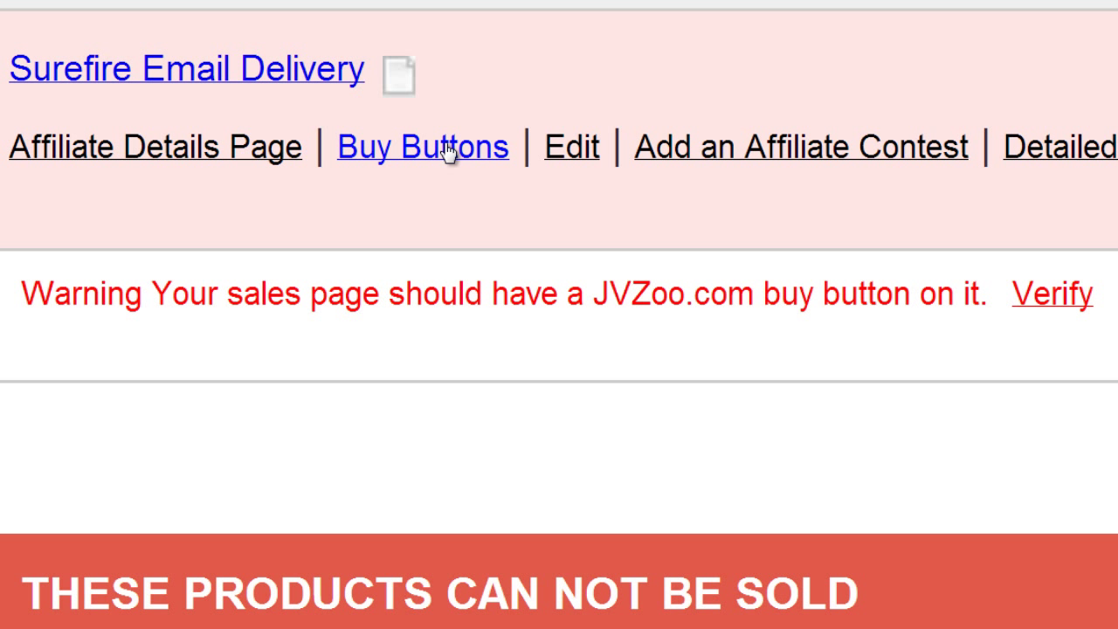
- Show the Buy Buttons codes for Surefire Email Delivery, including the $7 Button #1 HTML
{"action": "left_click", "coordinate": [422, 146]}
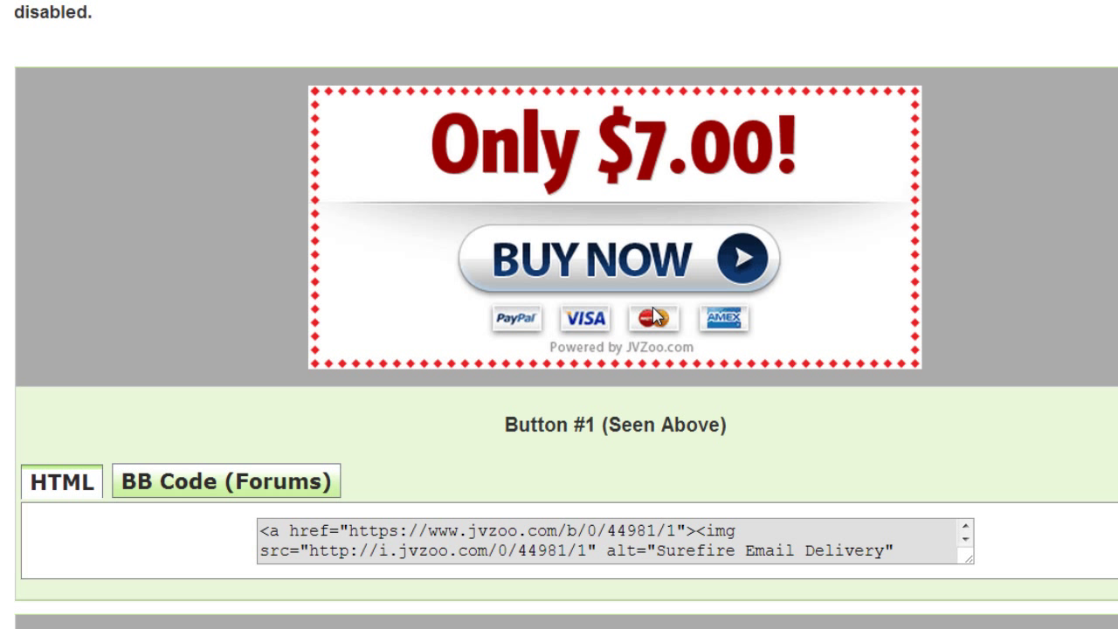
{"action": "mouse_move", "coordinate": [453, 232]}
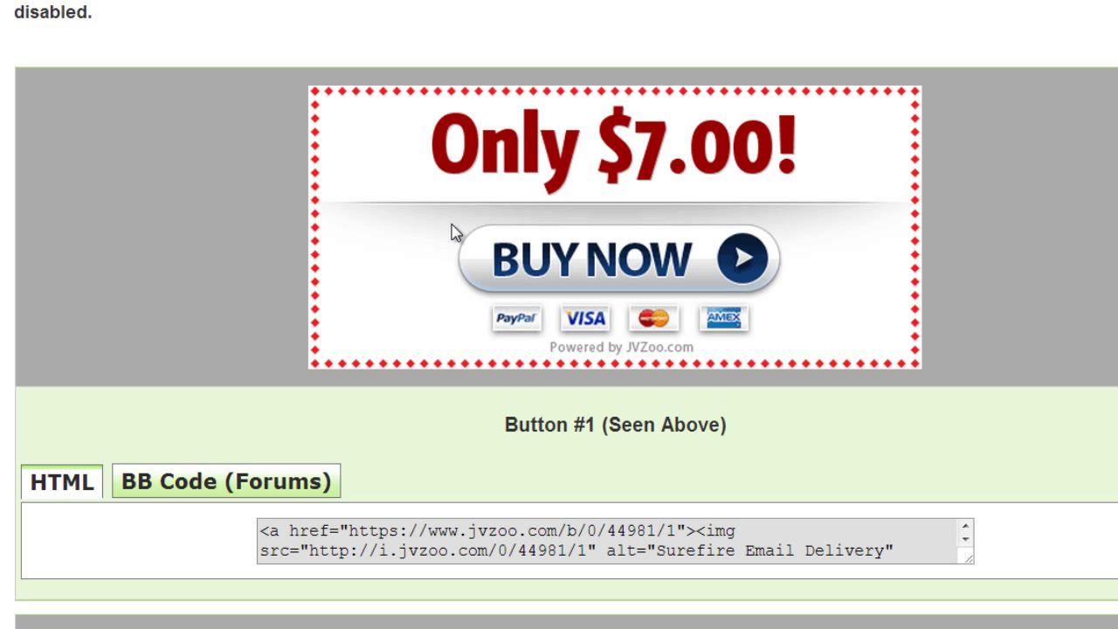
{"action": "scroll", "scroll_direction": "down", "scroll_amount": 3}
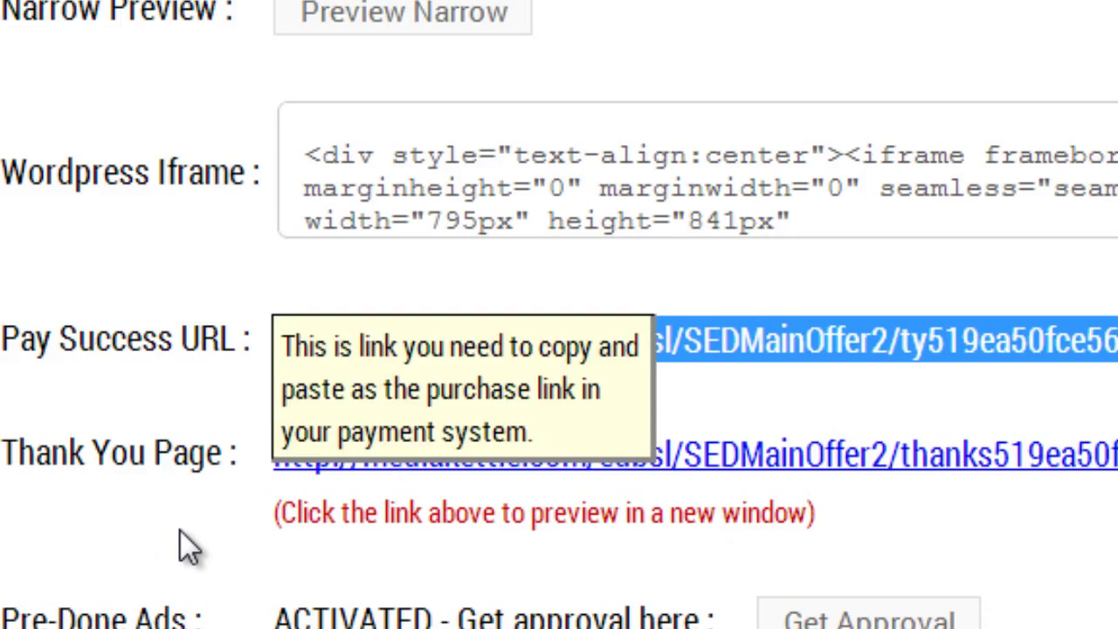
{"action": "scroll", "scroll_direction": "down", "scroll_amount": 3}
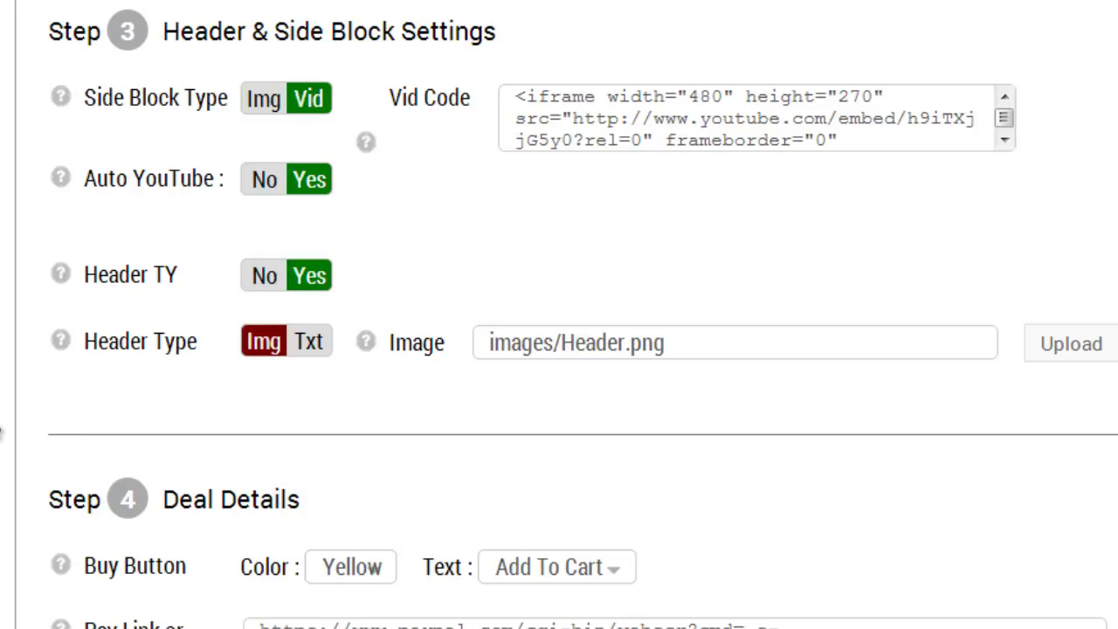
- Paste the JVZoo Surefire Email Delivery button code into Pay Link, then save and preview
{"action": "scroll", "scroll_direction": "down", "scroll_amount": 3}
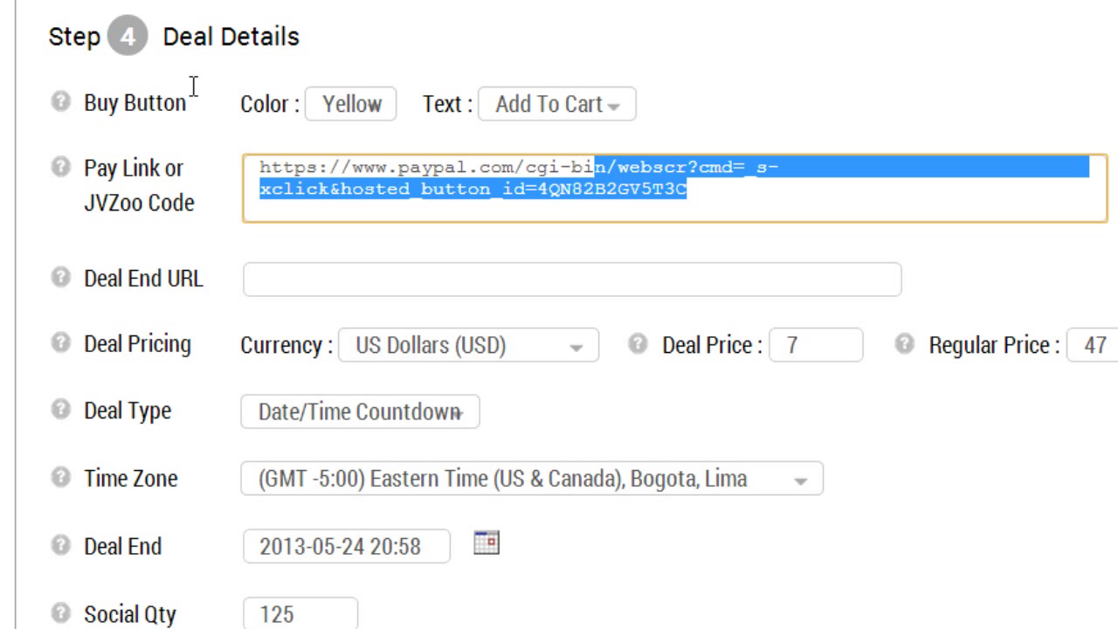
{"action": "type", "text": "<a href=\"https://www.jvzoo.com/b/0/44981/1\"><img src=\"http://i.jvzoo.com/0/44981/1\" alt=\"Surefire Email Delivery\" border=\"0\" /></a>"}
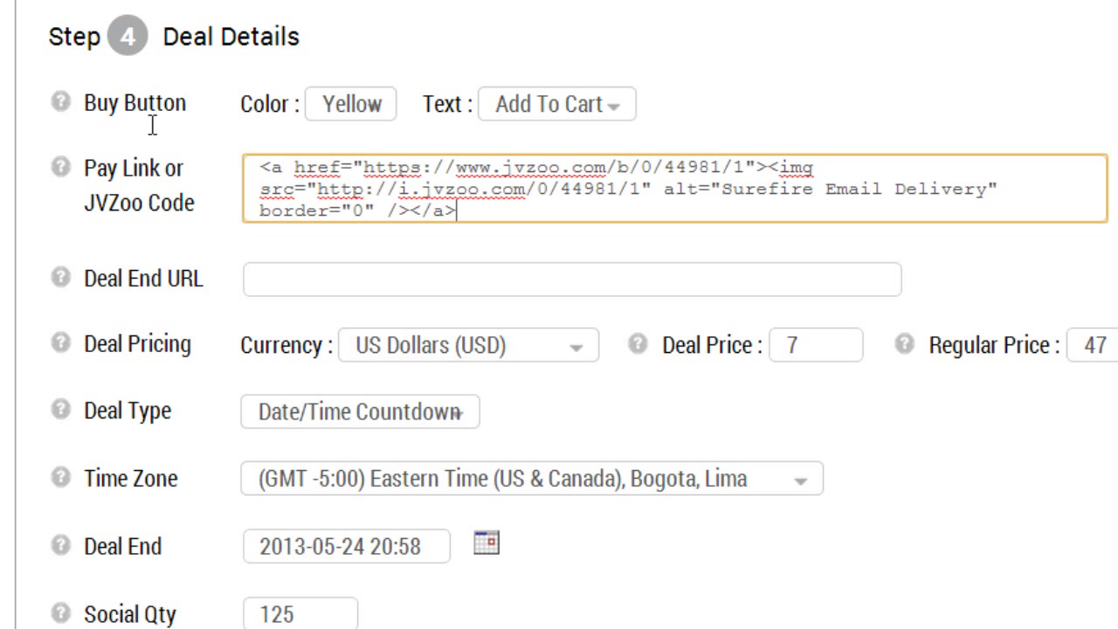
{"action": "mouse_move", "coordinate": [583, 196]}
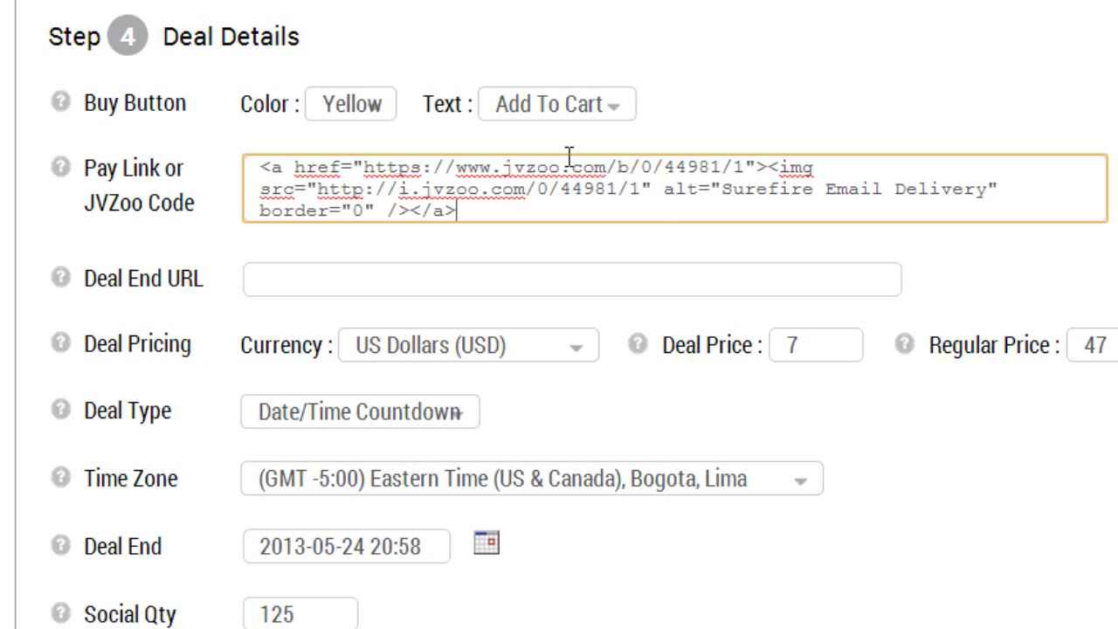
{"action": "scroll", "scroll_direction": "down", "scroll_amount": 3}
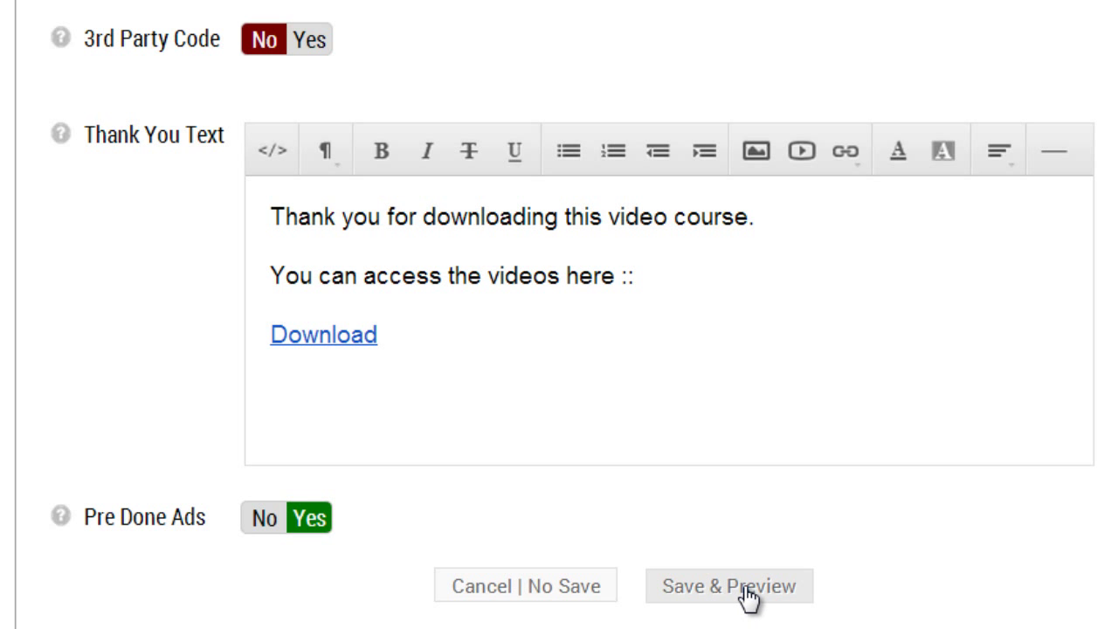
{"action": "left_click", "coordinate": [729, 585]}
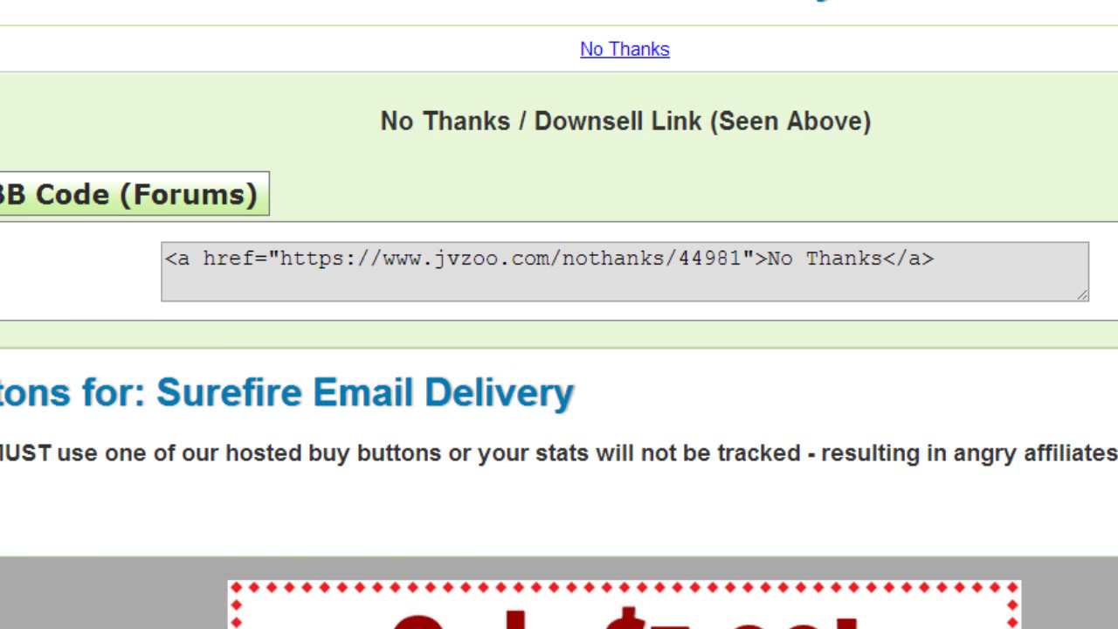
{"action": "scroll", "scroll_direction": "down", "scroll_amount": 3}
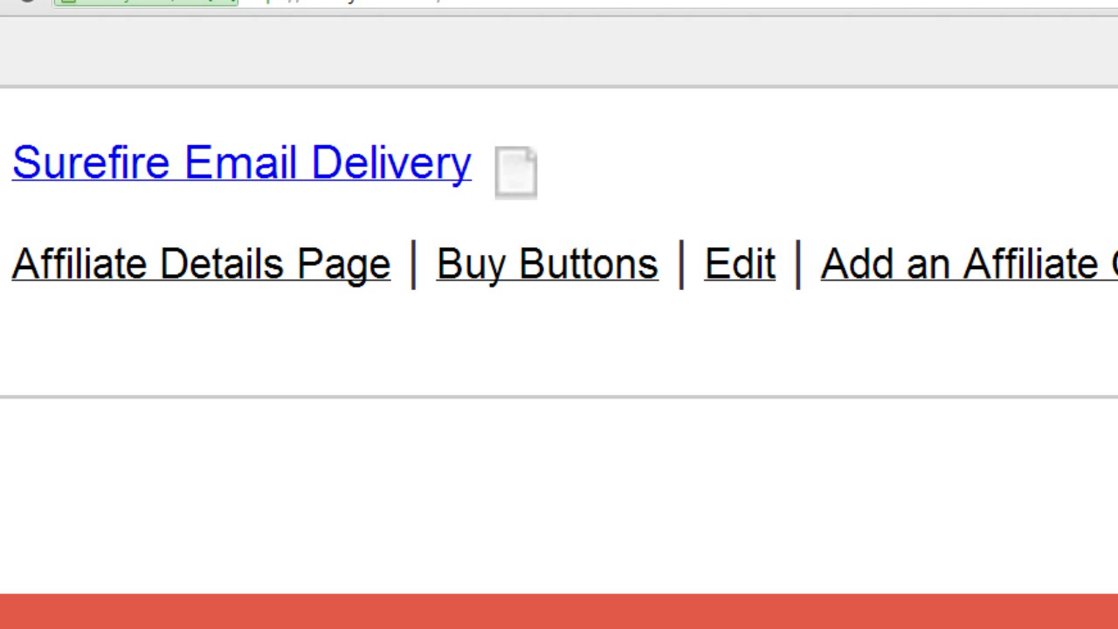
{"action": "mouse_move", "coordinate": [741, 179]}
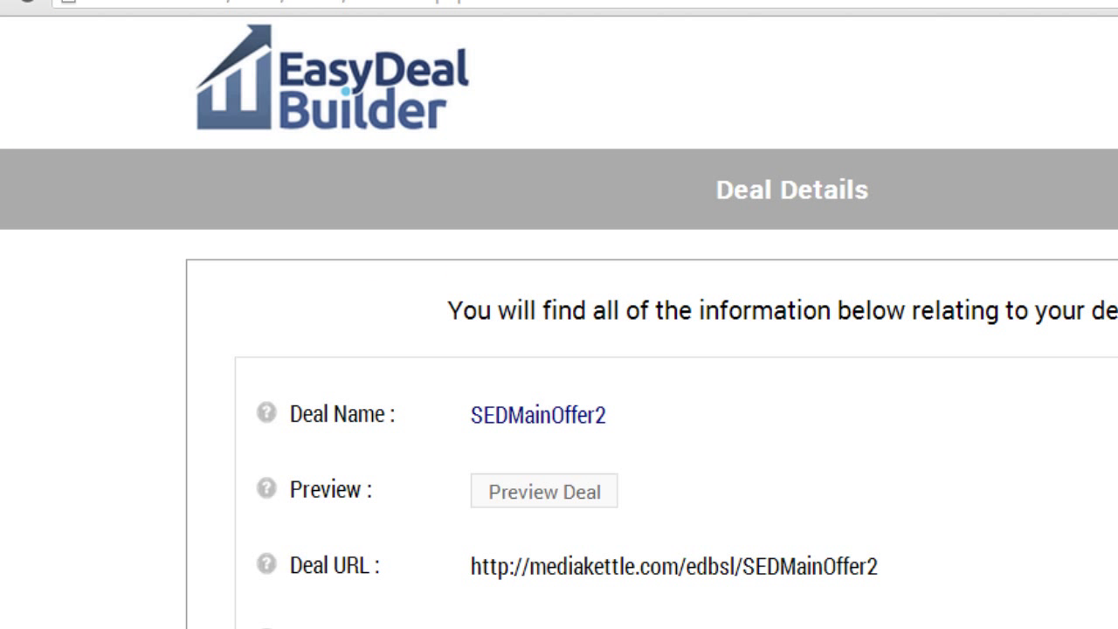
{"action": "scroll", "scroll_direction": "down", "scroll_amount": 3}
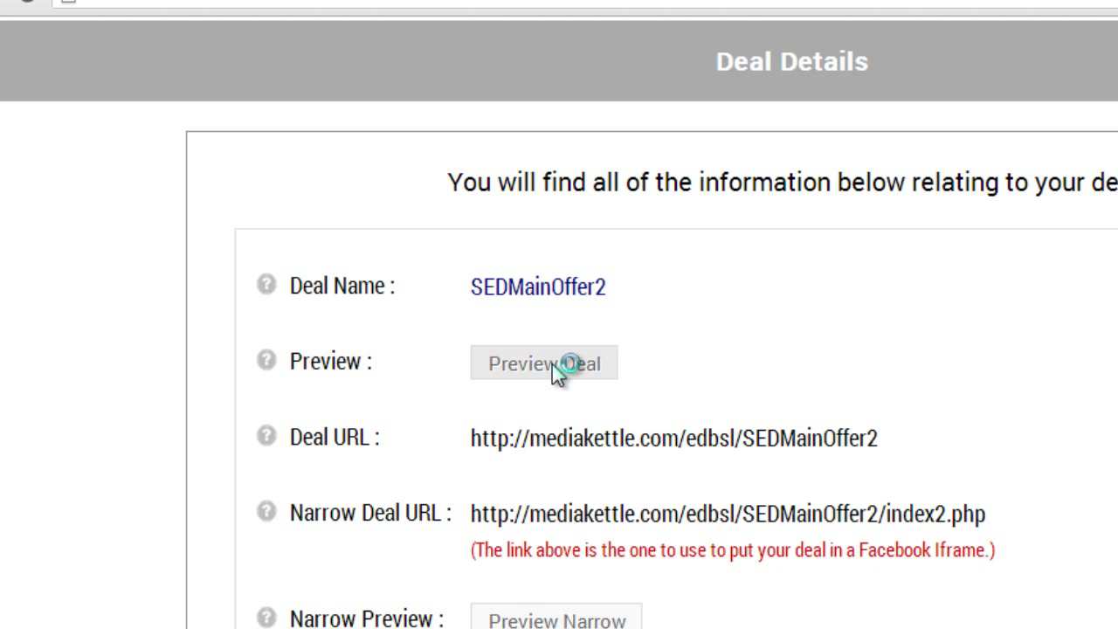
{"action": "left_click", "coordinate": [543, 362]}
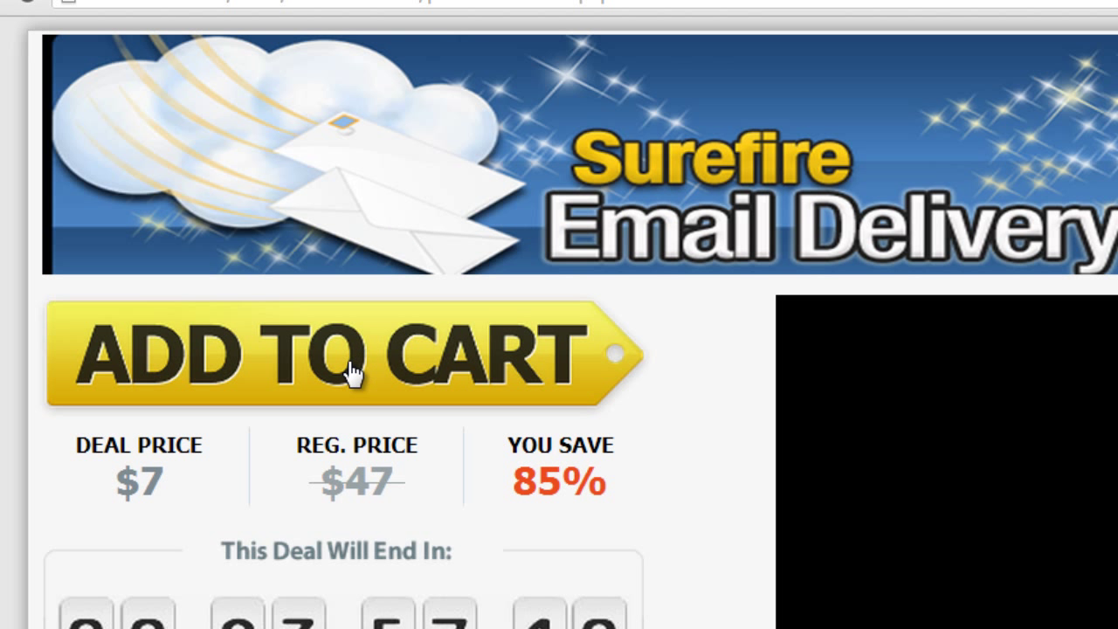
{"action": "left_click", "coordinate": [332, 354]}
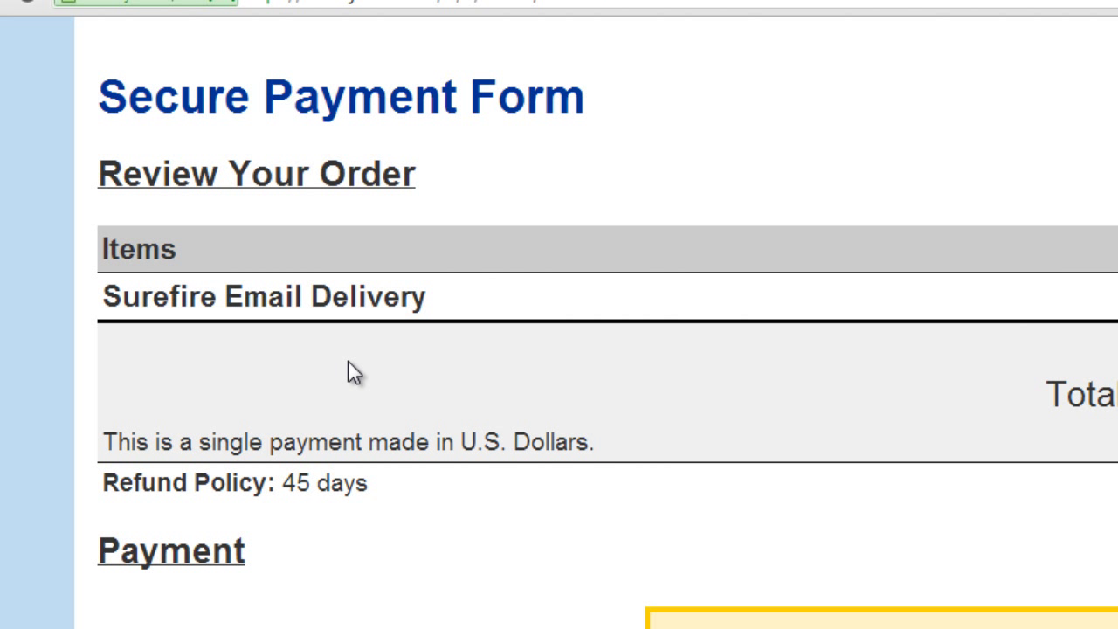
{"action": "scroll", "scroll_direction": "down", "scroll_amount": 3}
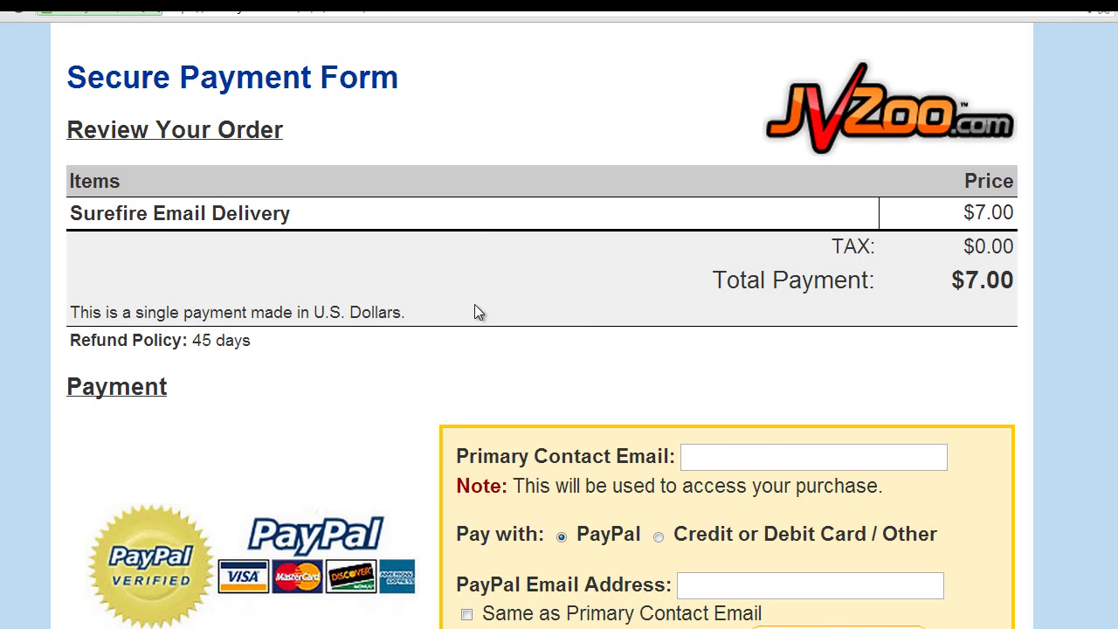
{"action": "scroll", "scroll_direction": "down", "scroll_amount": 3}
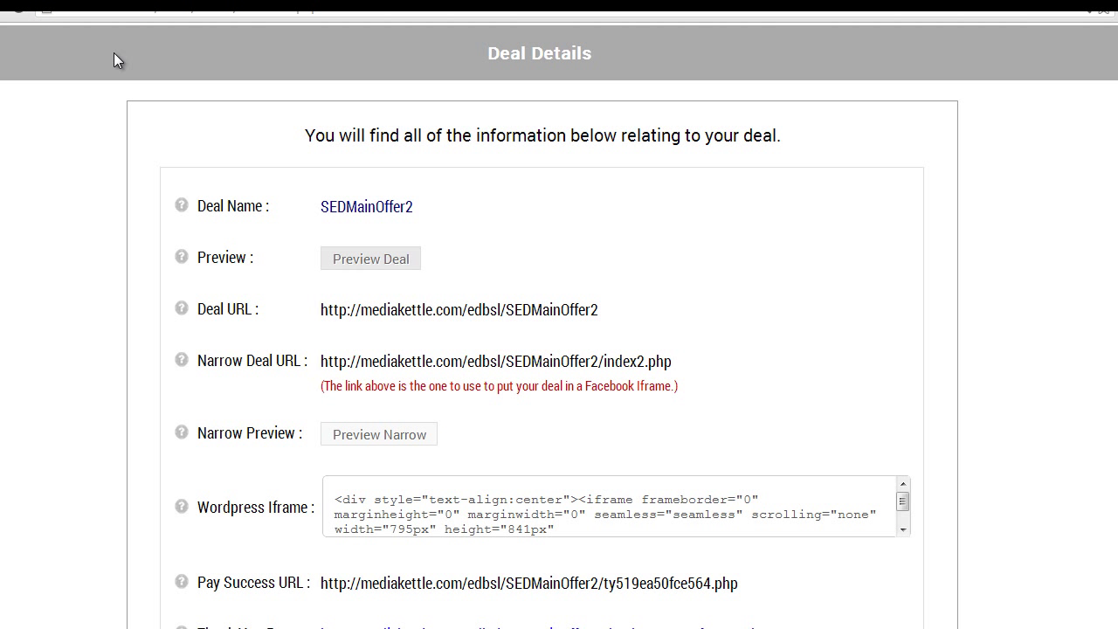
- Scroll the SEDMainOffer2 edit form down to Step 4's Pay Link or JVZoo Code field
{"action": "scroll", "scroll_direction": "down", "scroll_amount": 3}
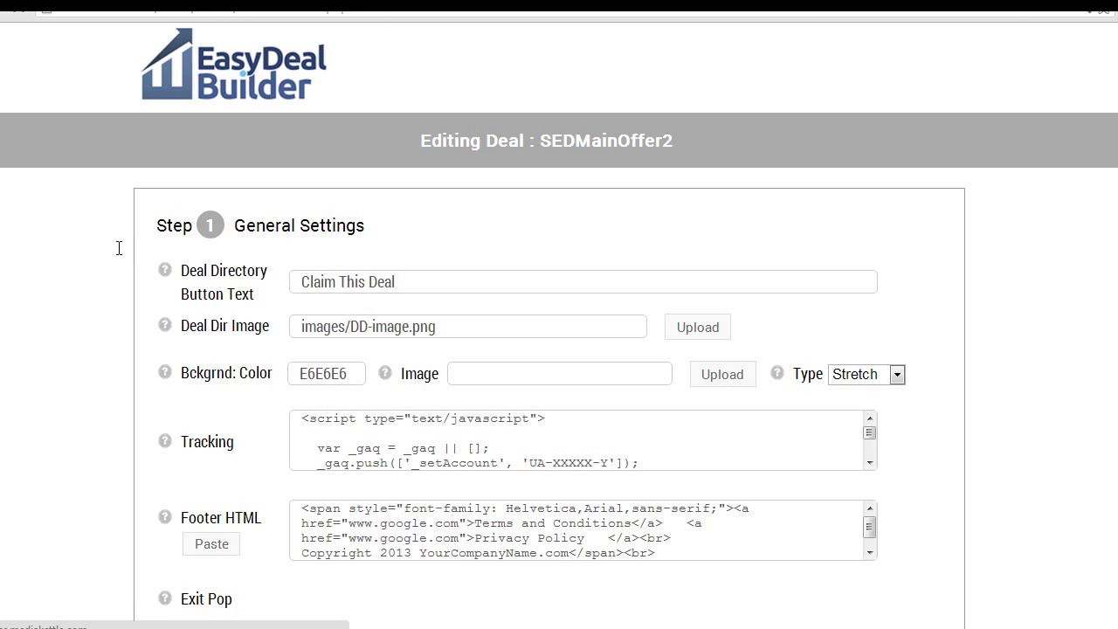
{"action": "scroll", "scroll_direction": "down", "scroll_amount": 3}
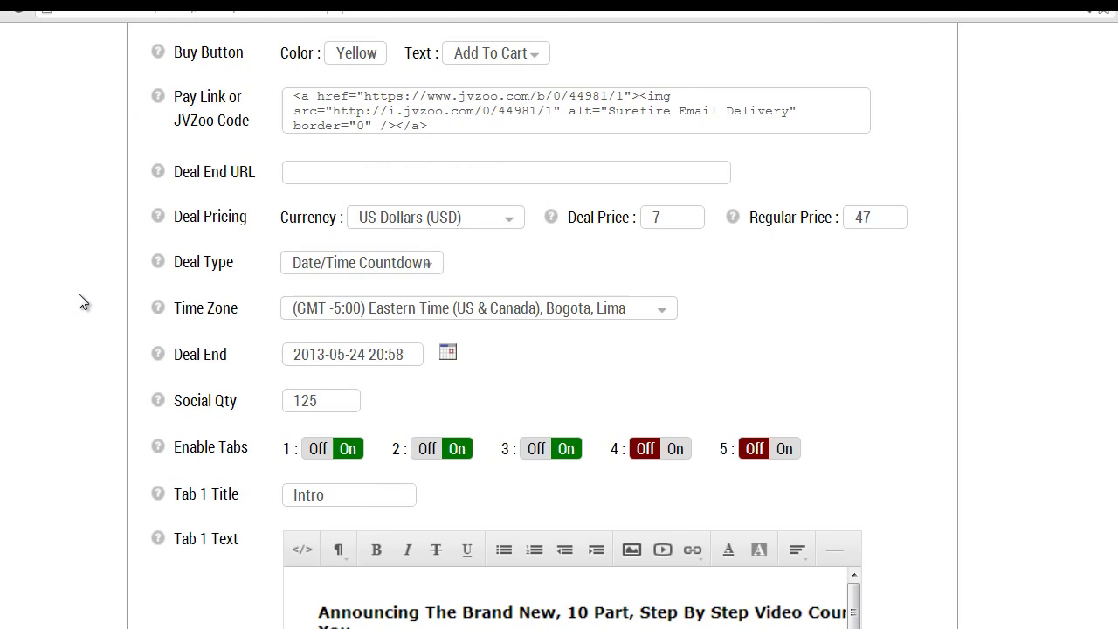
{"action": "scroll", "scroll_direction": "down", "scroll_amount": 3}
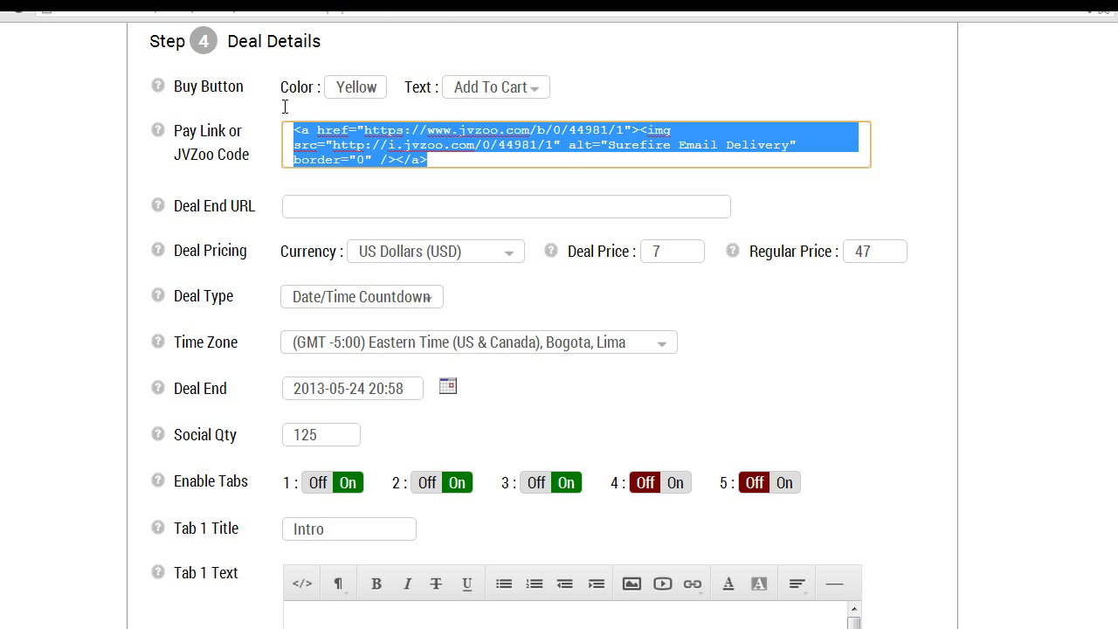
{"action": "mouse_move", "coordinate": [12, 288]}
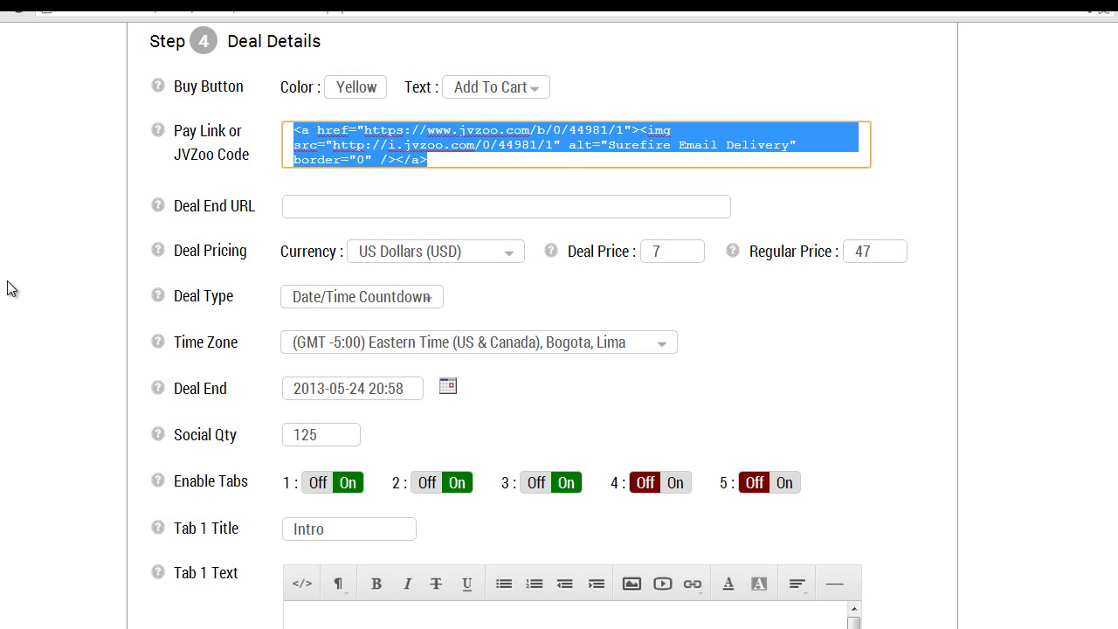